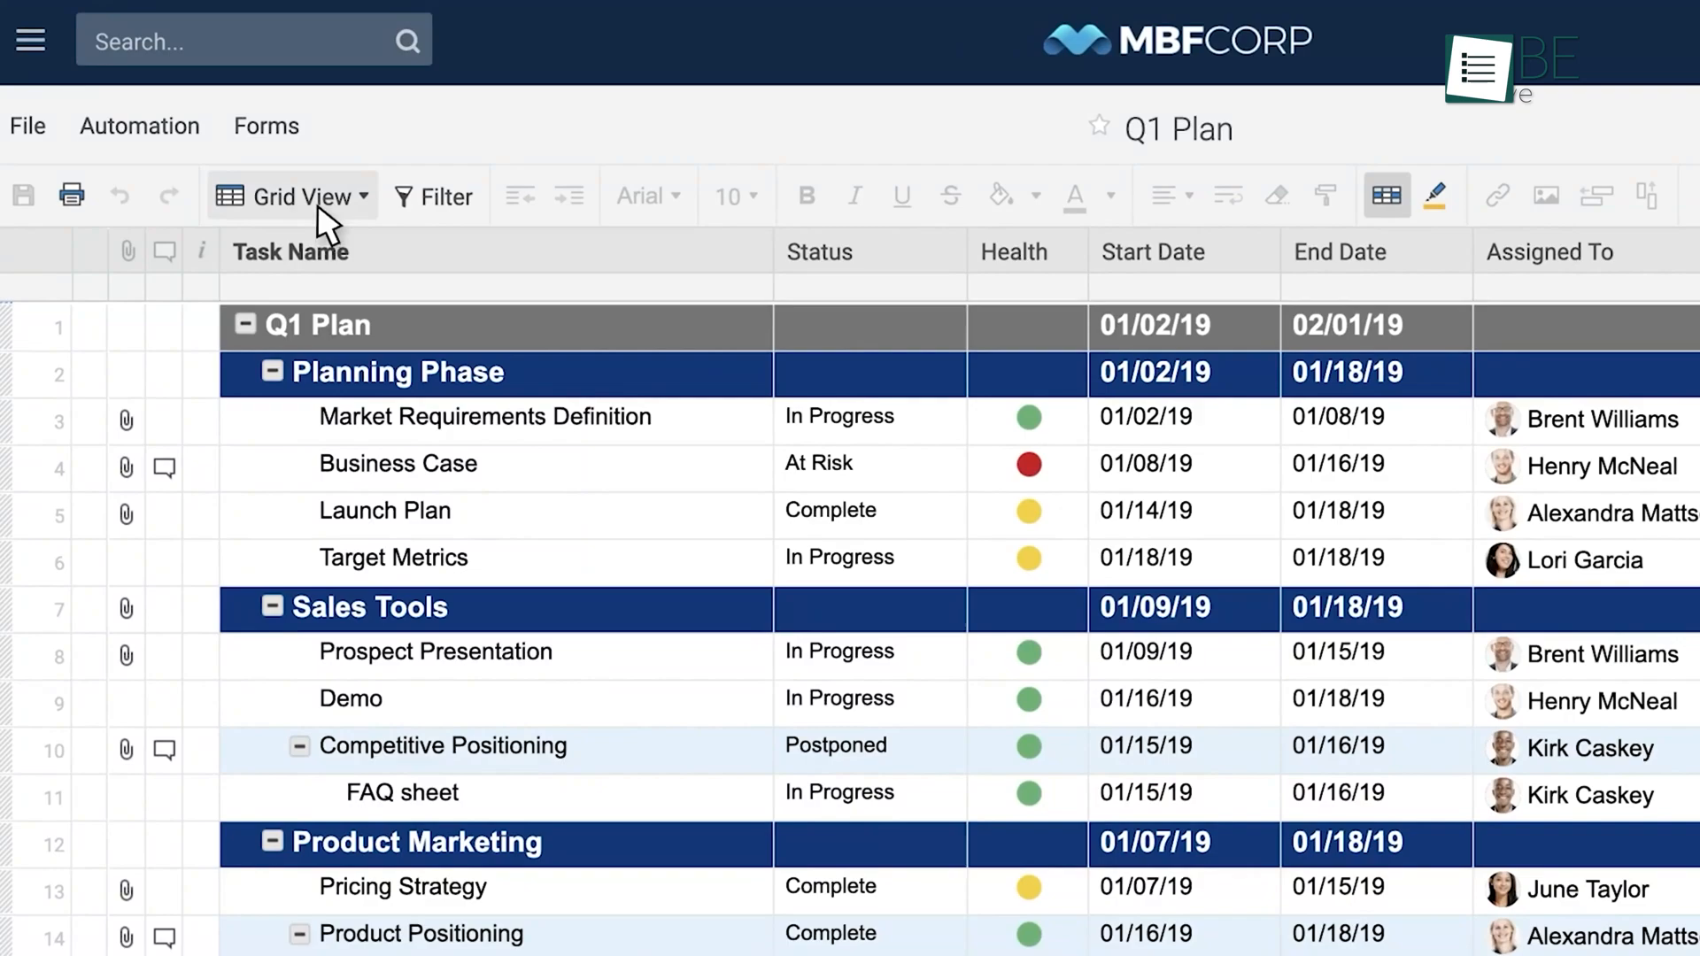
Switch the Q1 Plan from Grid View to Gantt View, showing tasks as a timeline beside their dates.
click(290, 196)
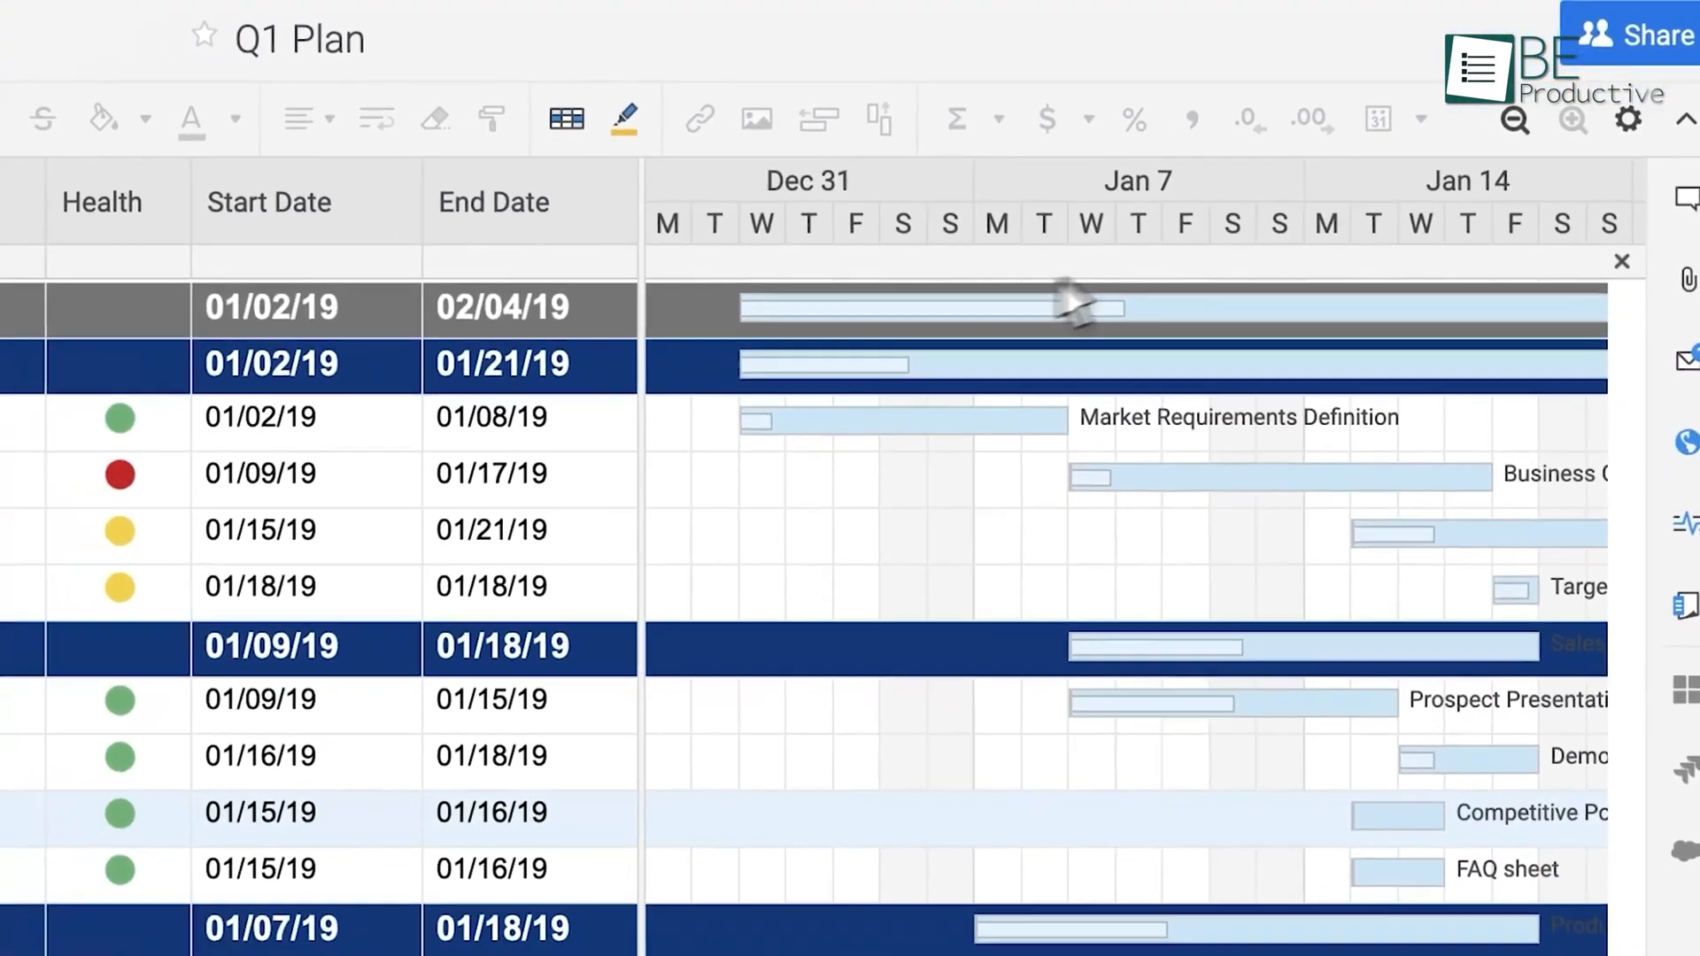
click(526, 432)
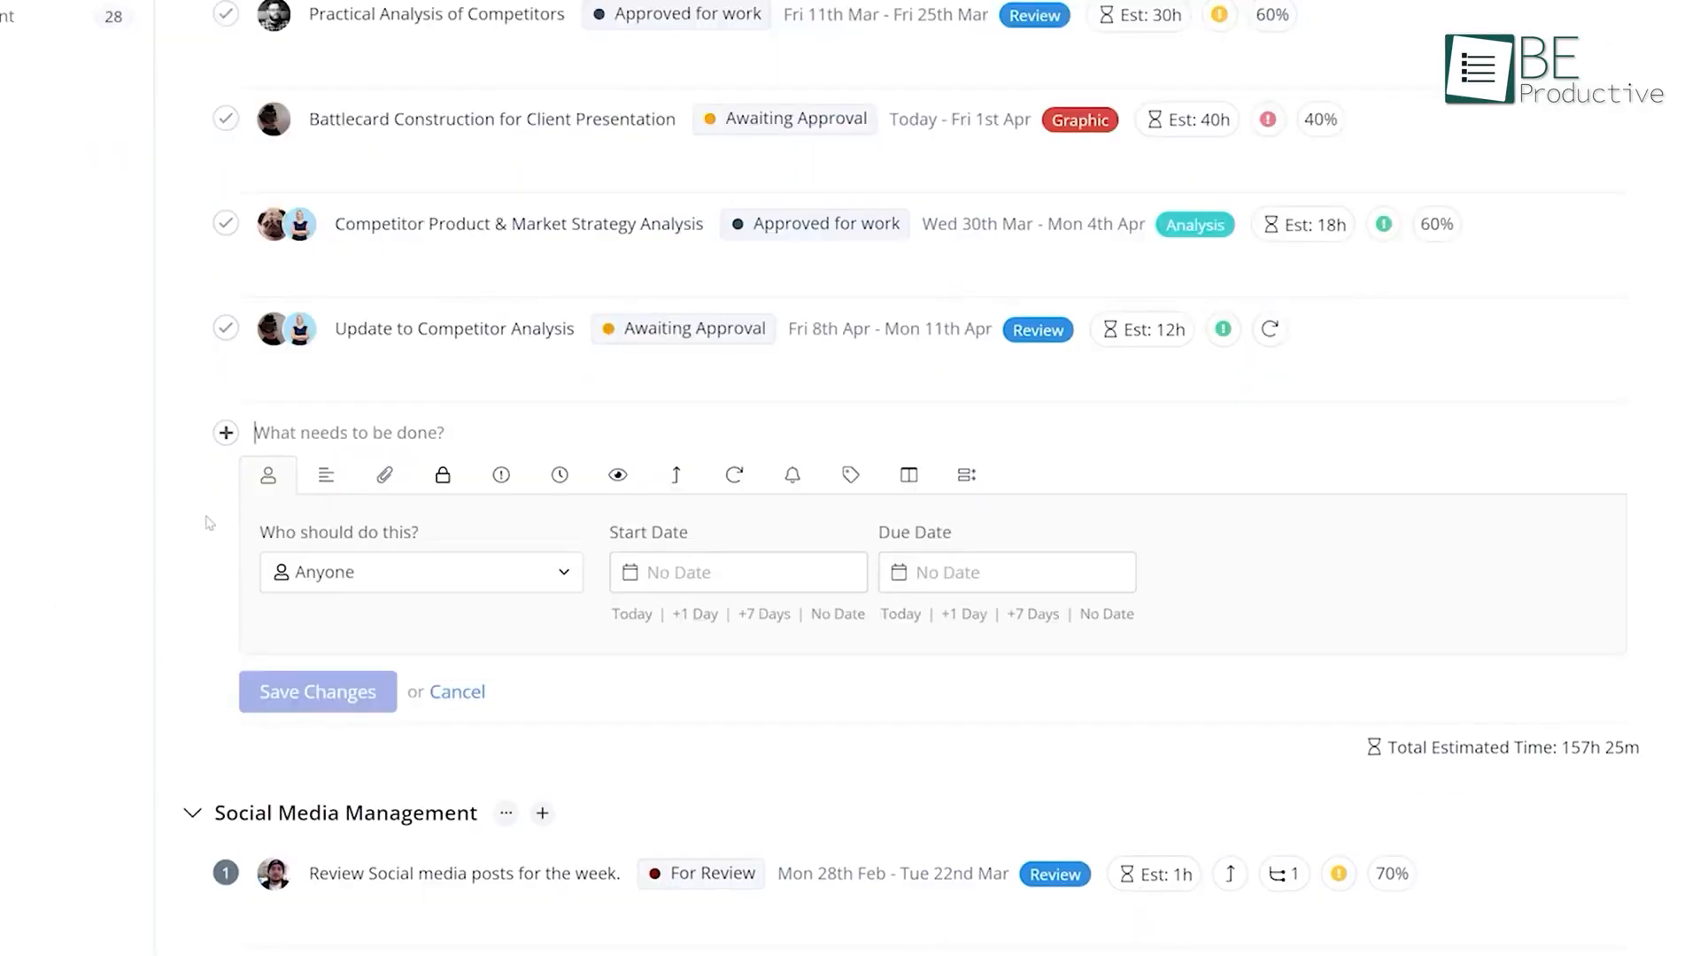
Draft the task 'Present full analysis' with a team-member assignee and a due date.
text(Present full analysis)
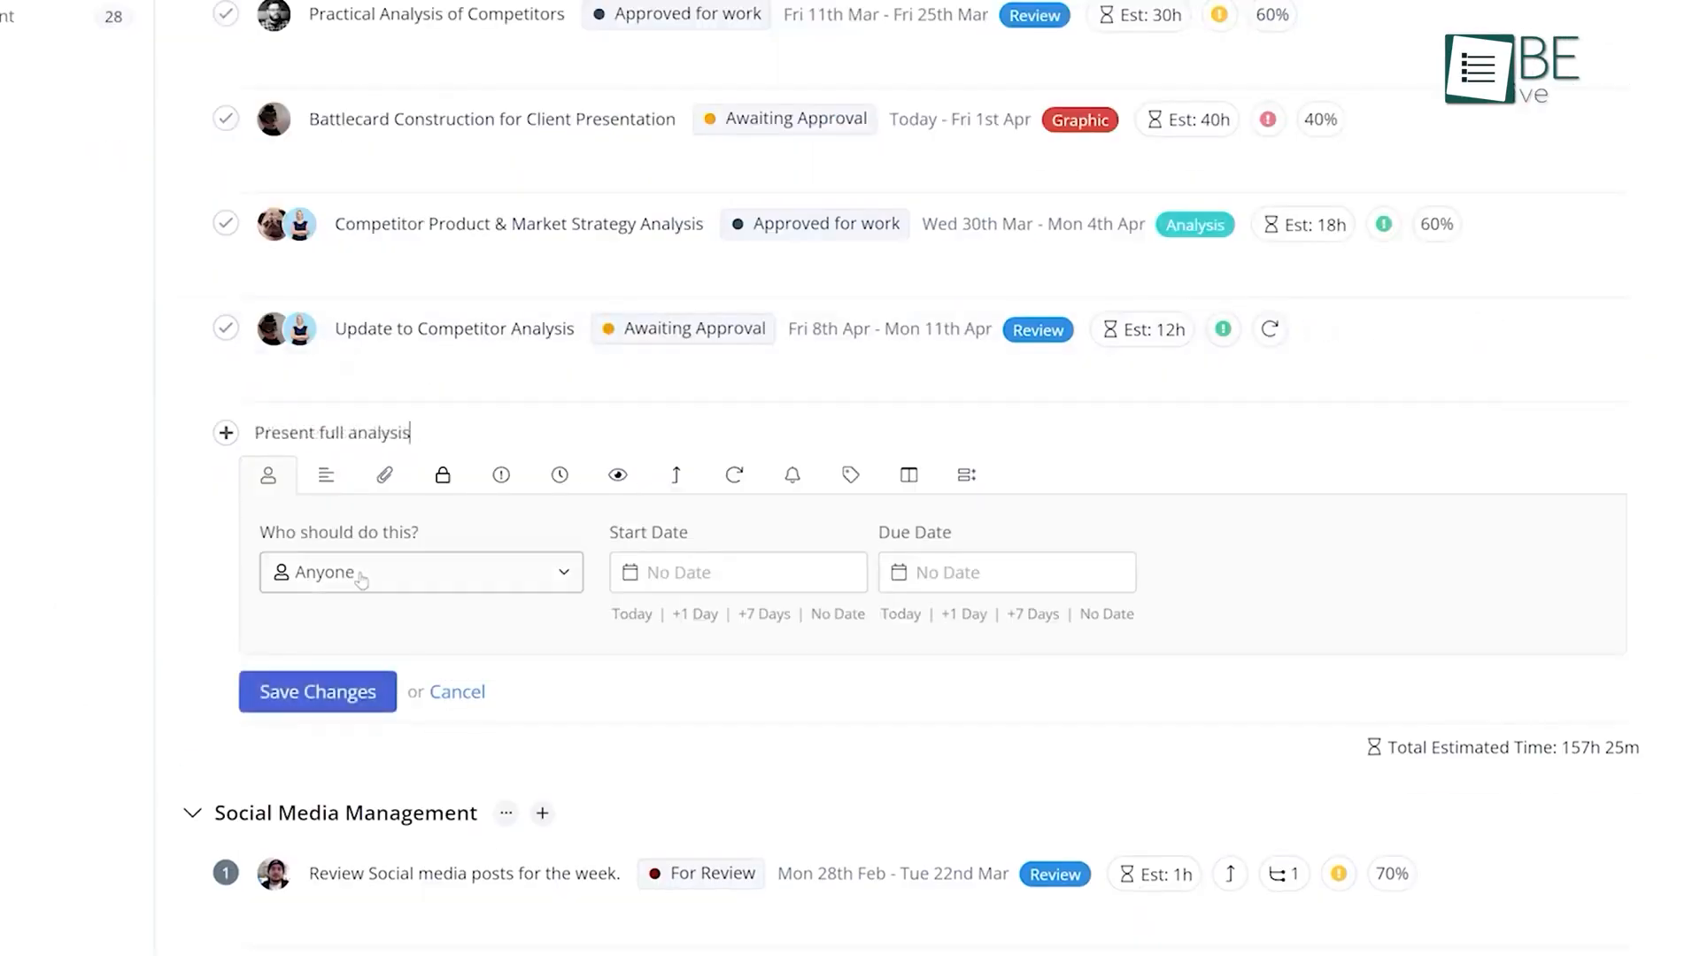
click(1006, 572)
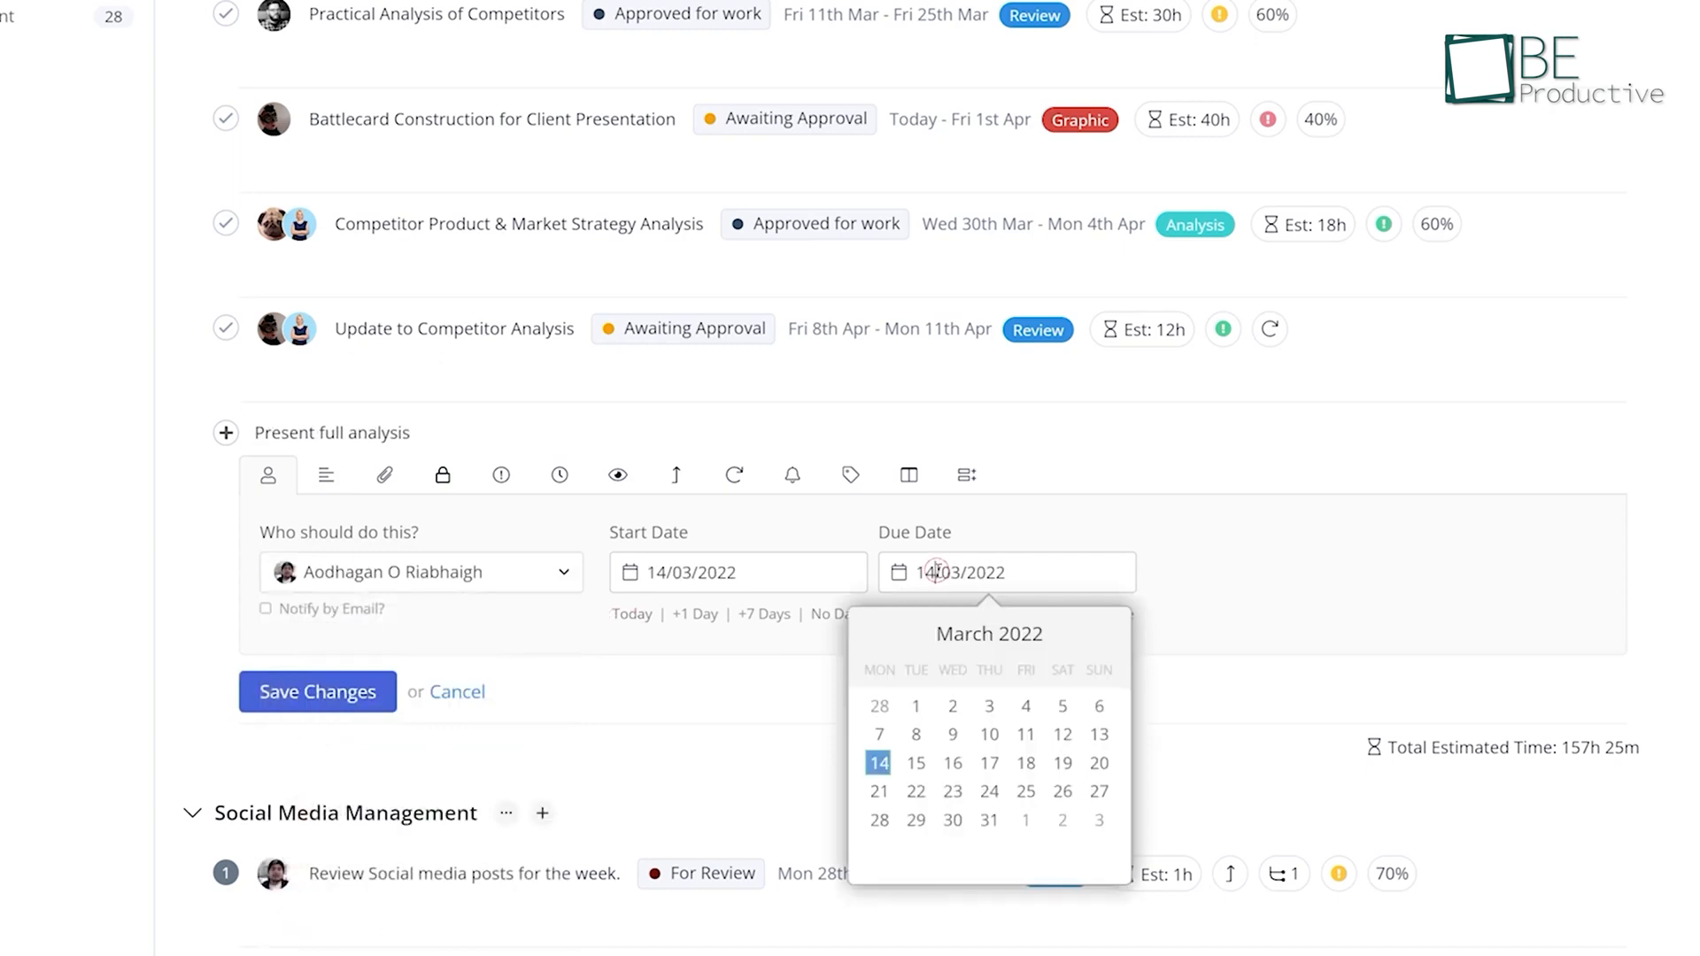
click(324, 474)
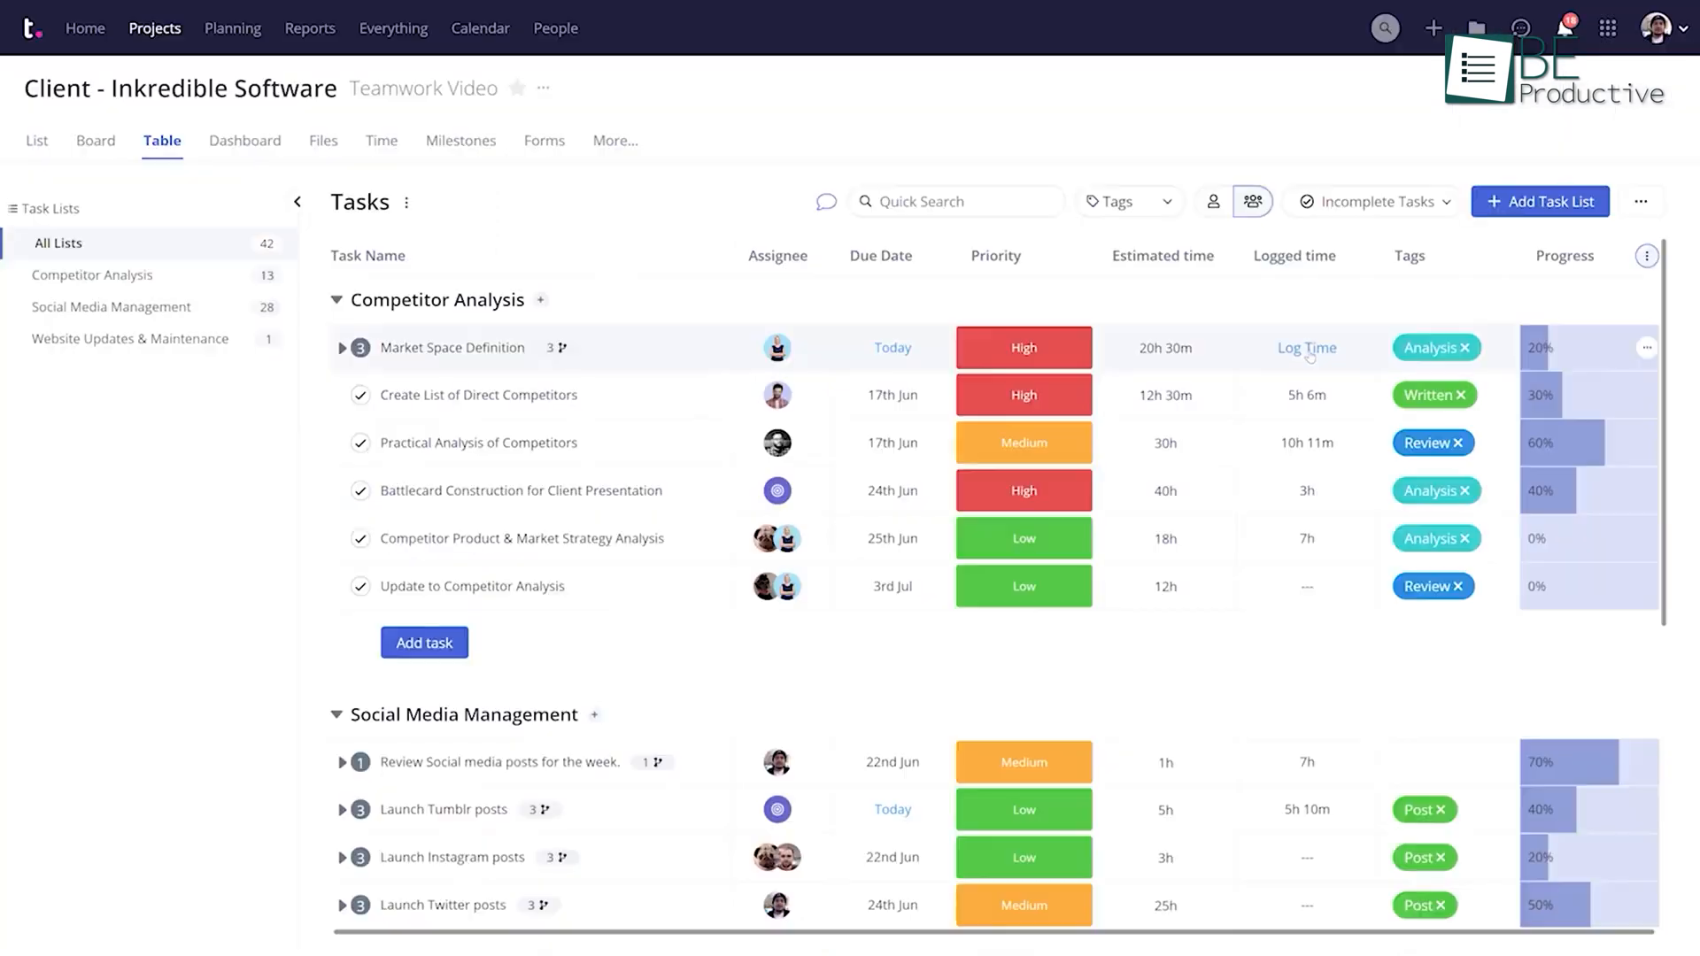
Log time on Market Space Definition and start the floating timer on it.
click(1307, 349)
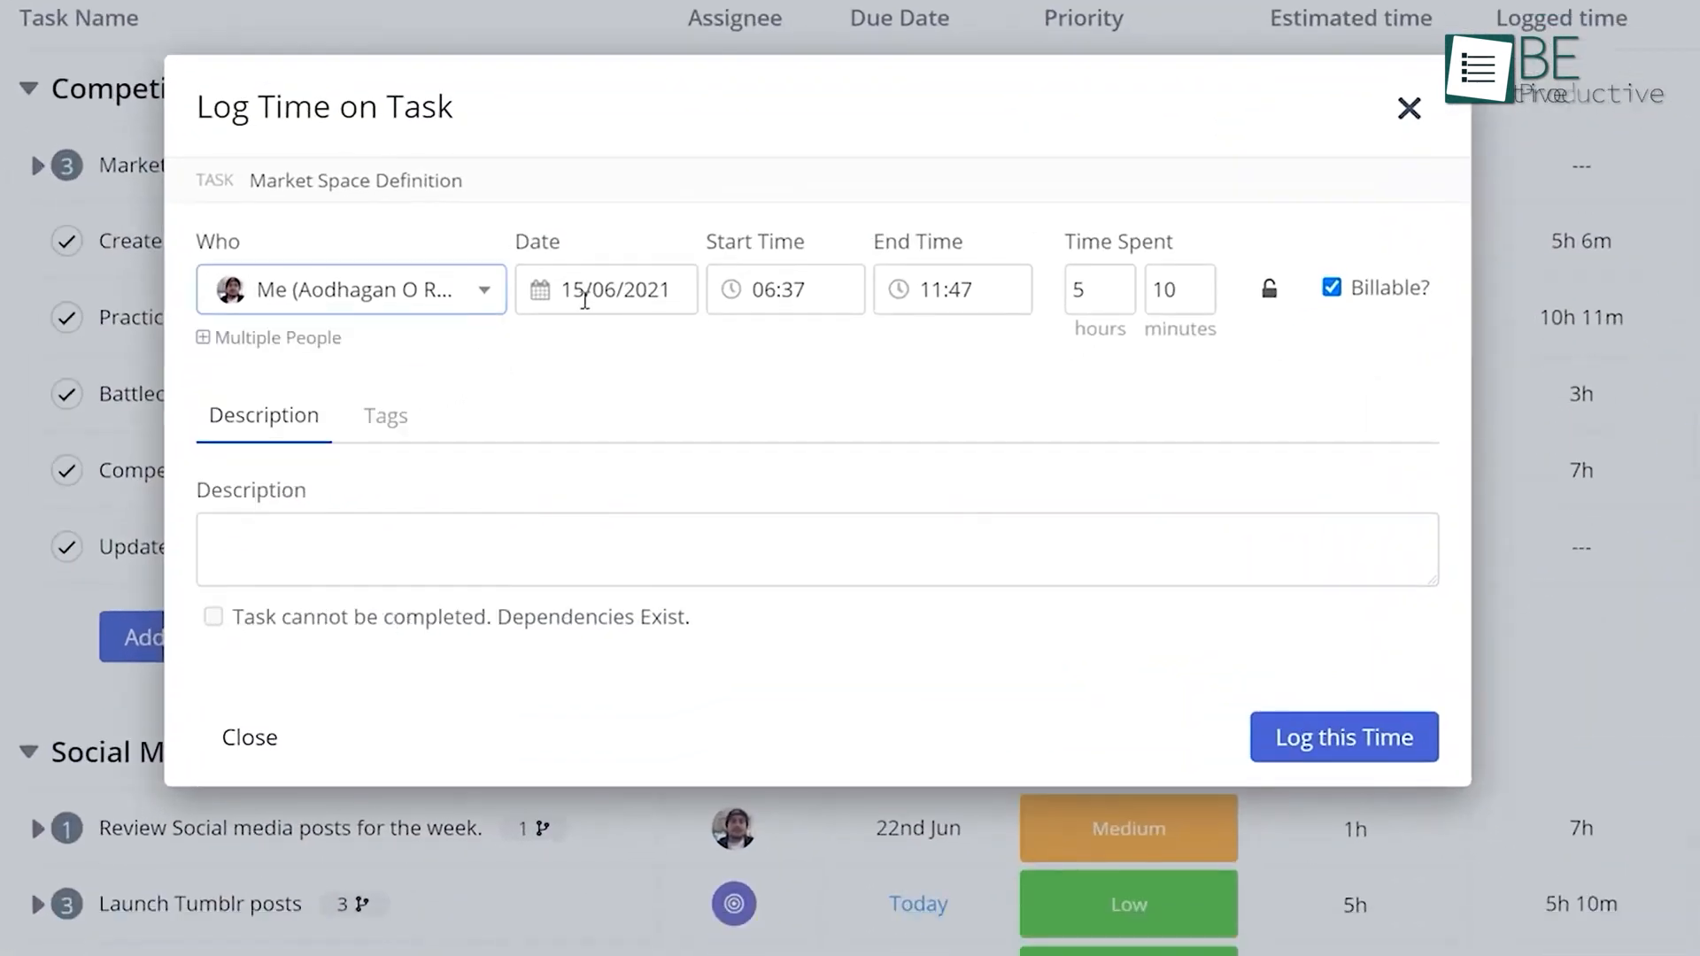
click(1343, 737)
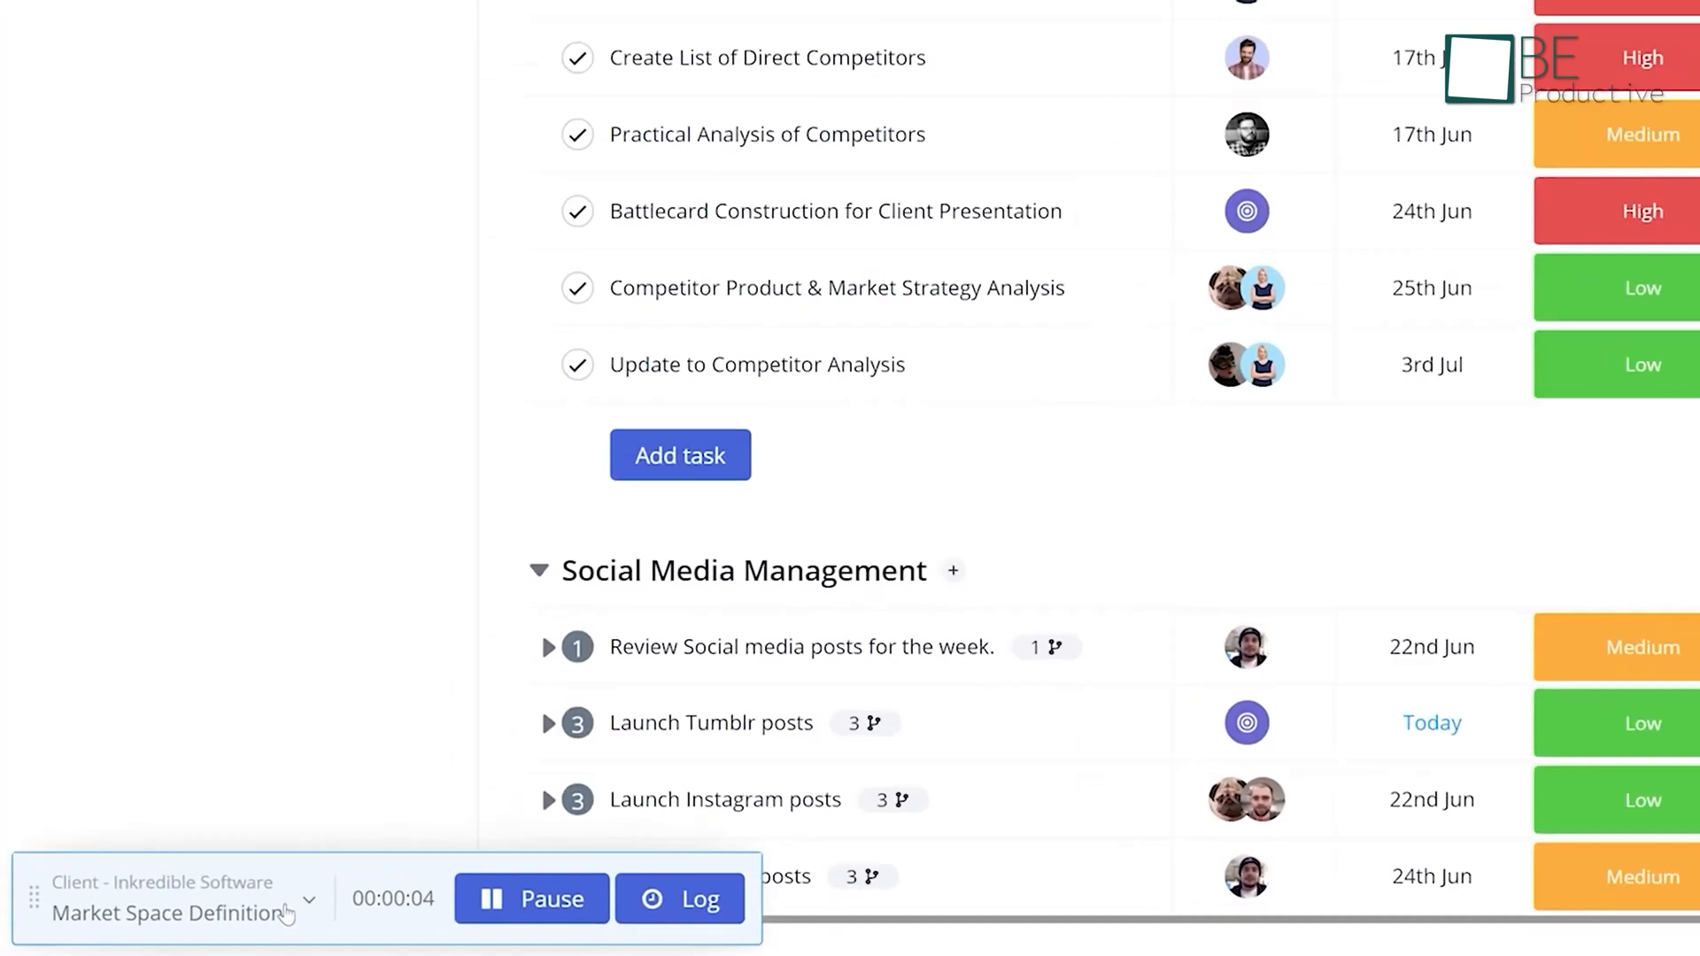
click(679, 900)
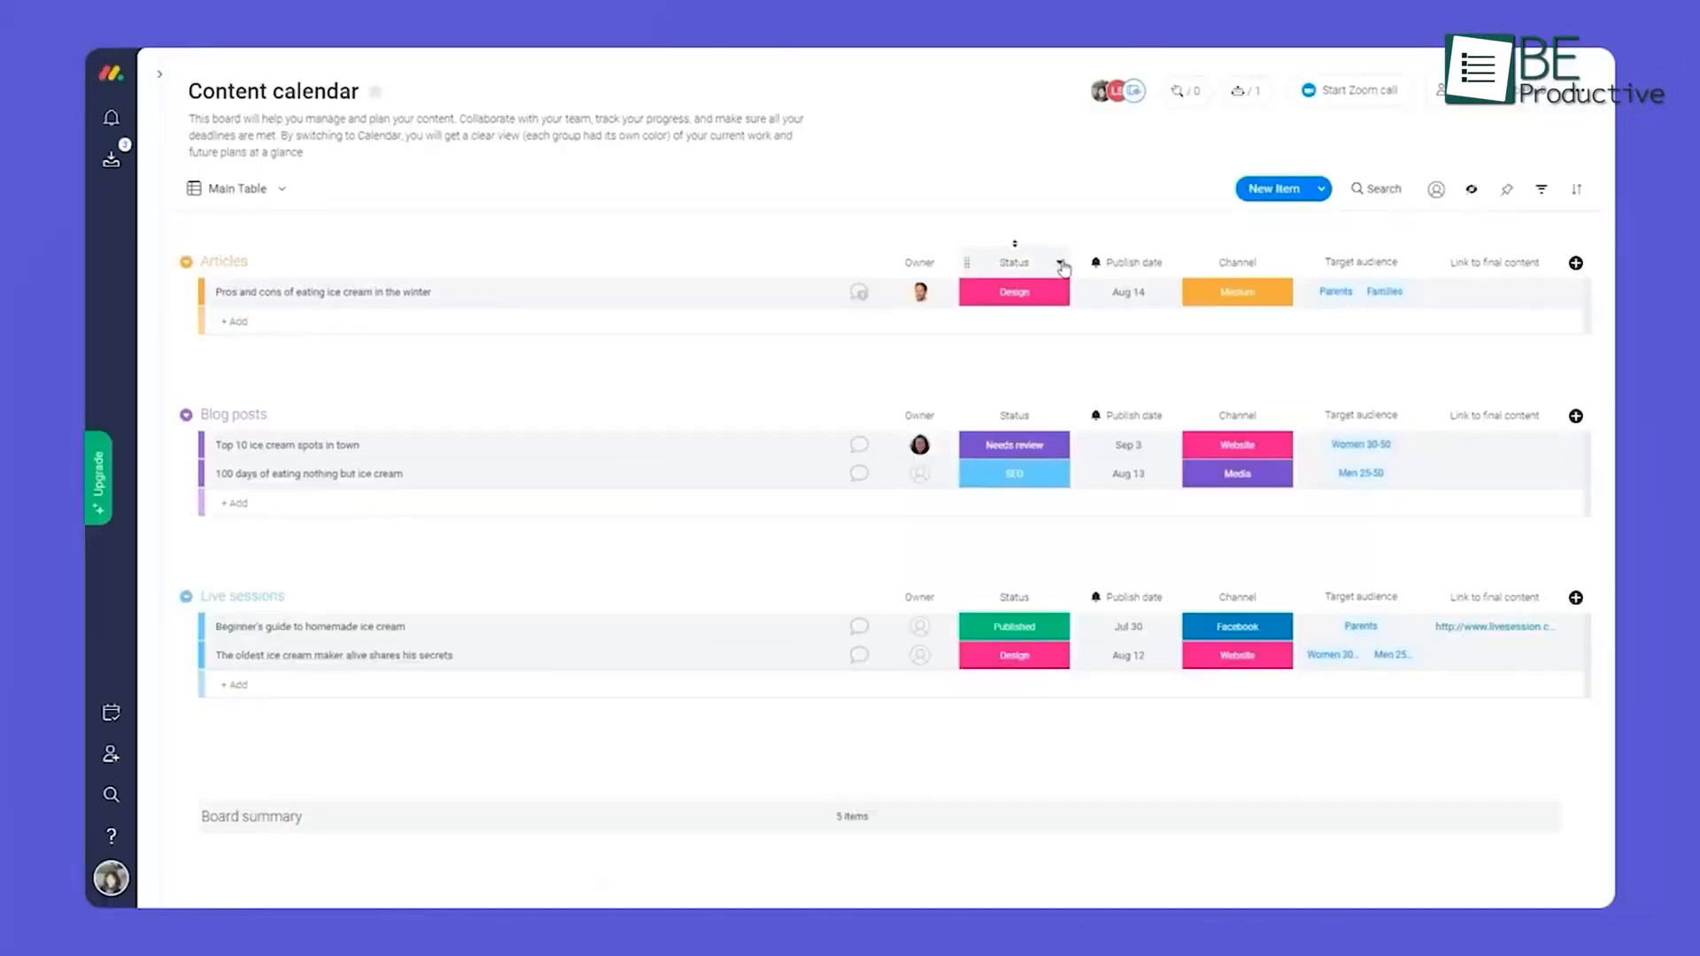
Change the Content calendar board from Main Table to the Calendar view.
click(1063, 265)
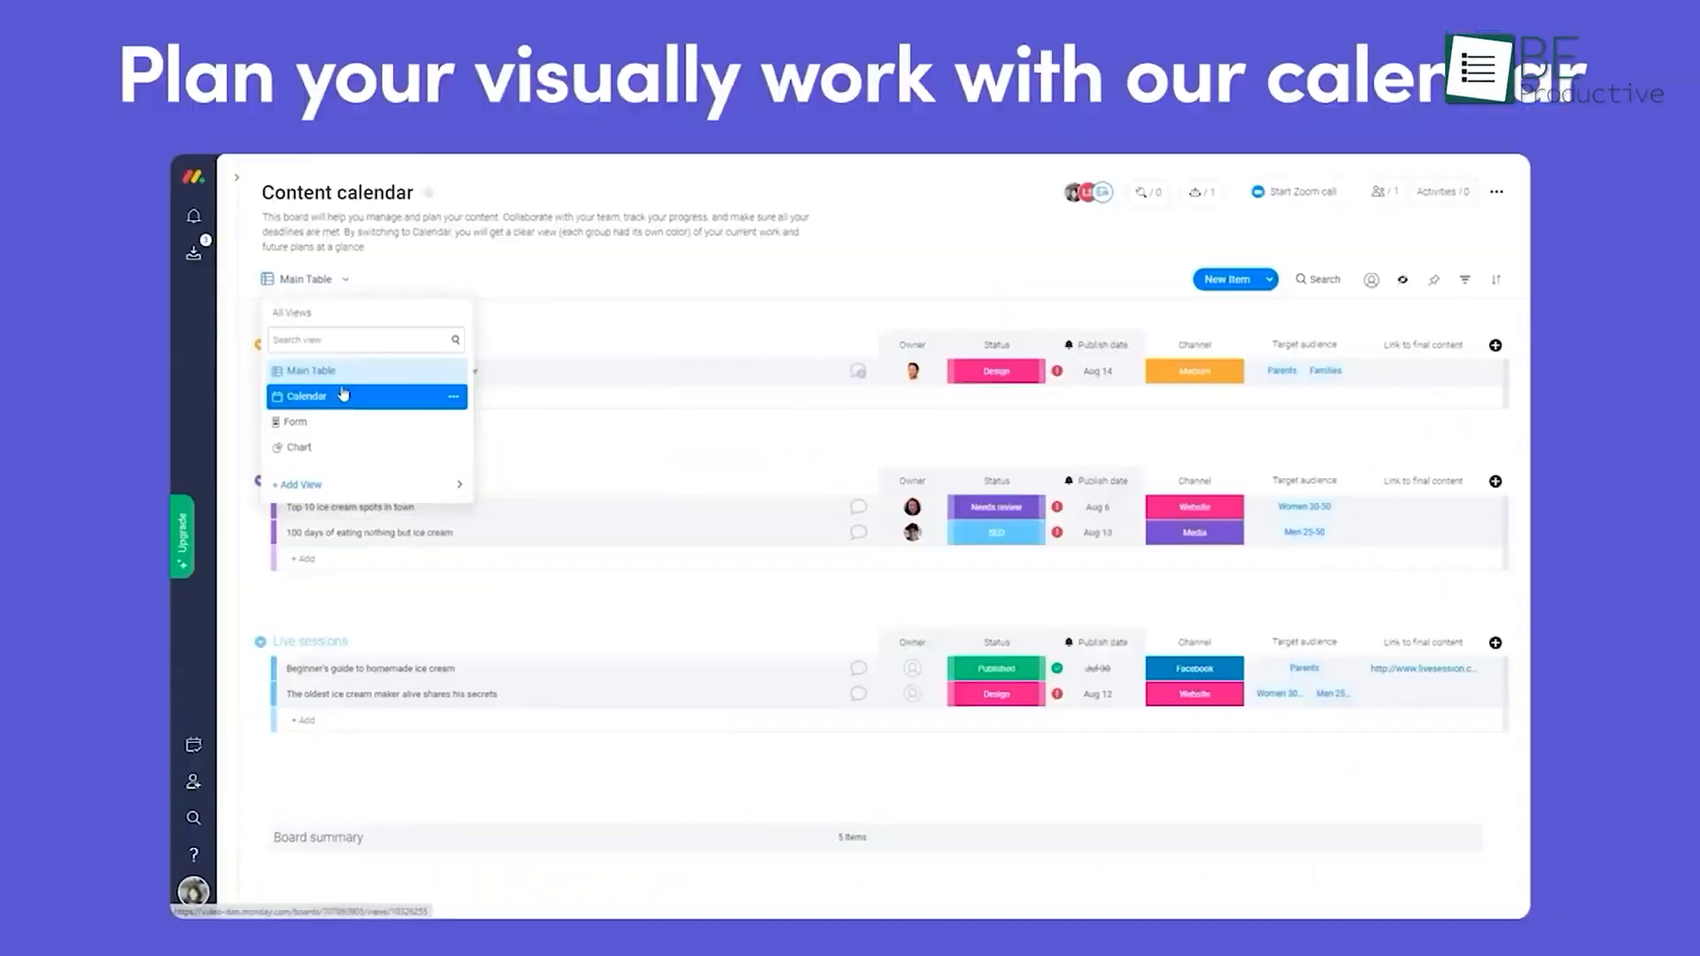
click(307, 395)
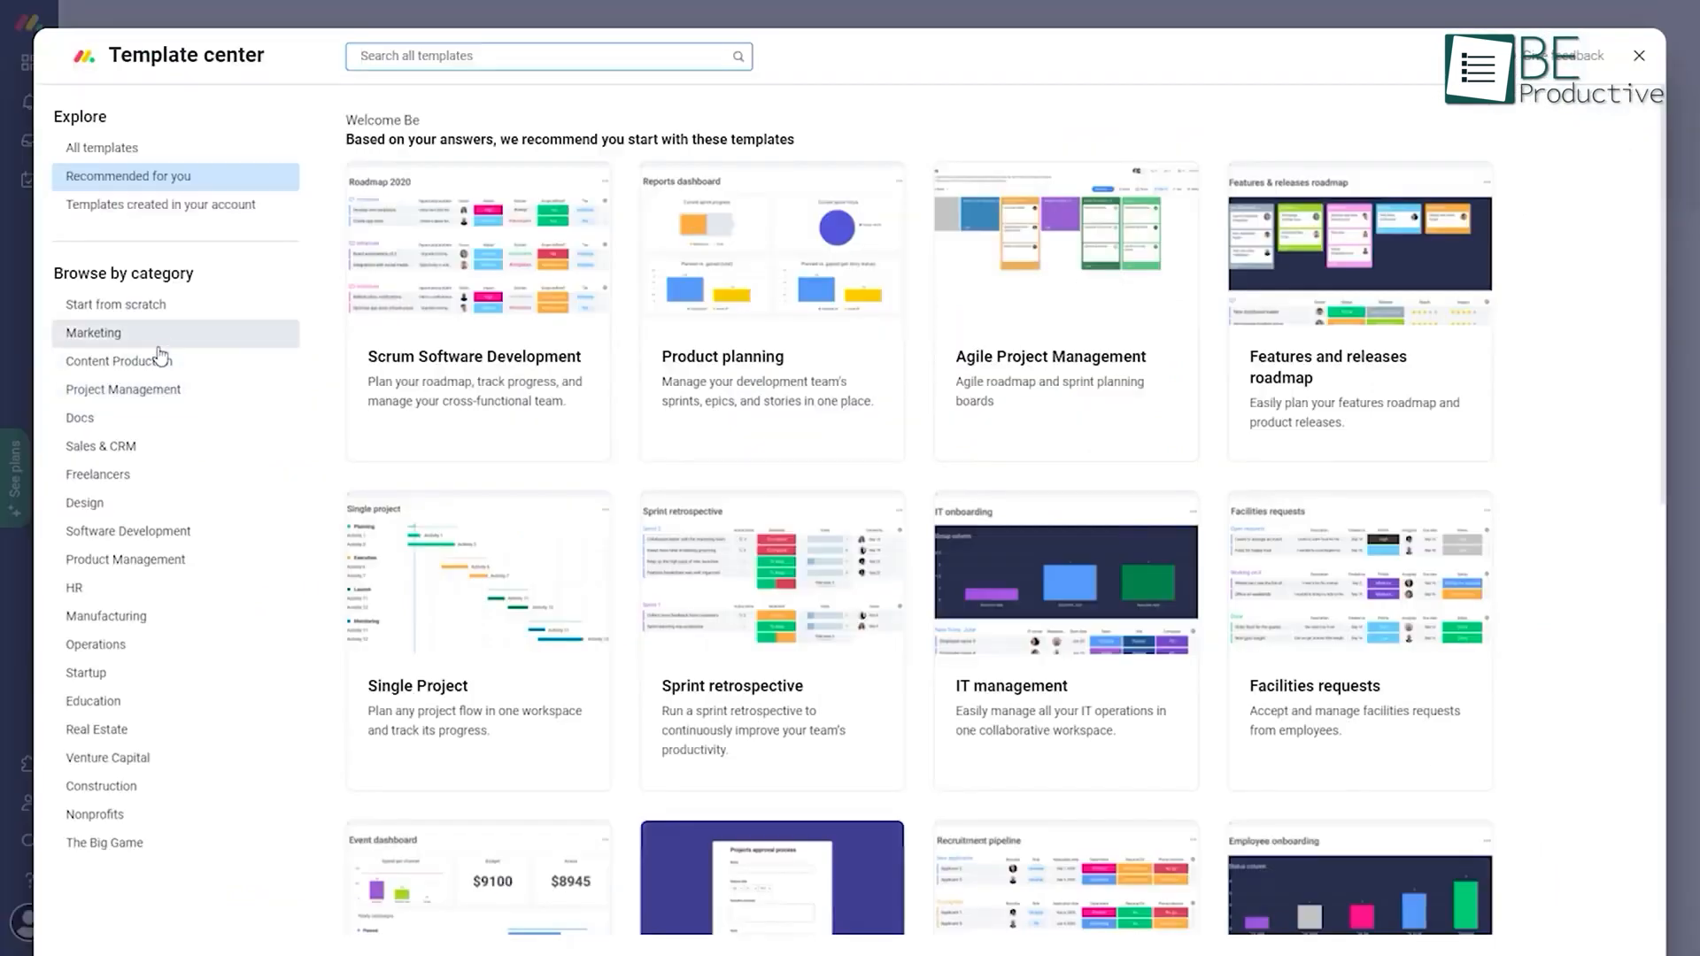
Browse the Content Production template category, then the Leads, Contacts, Accounts and Deals CRM boards.
click(119, 362)
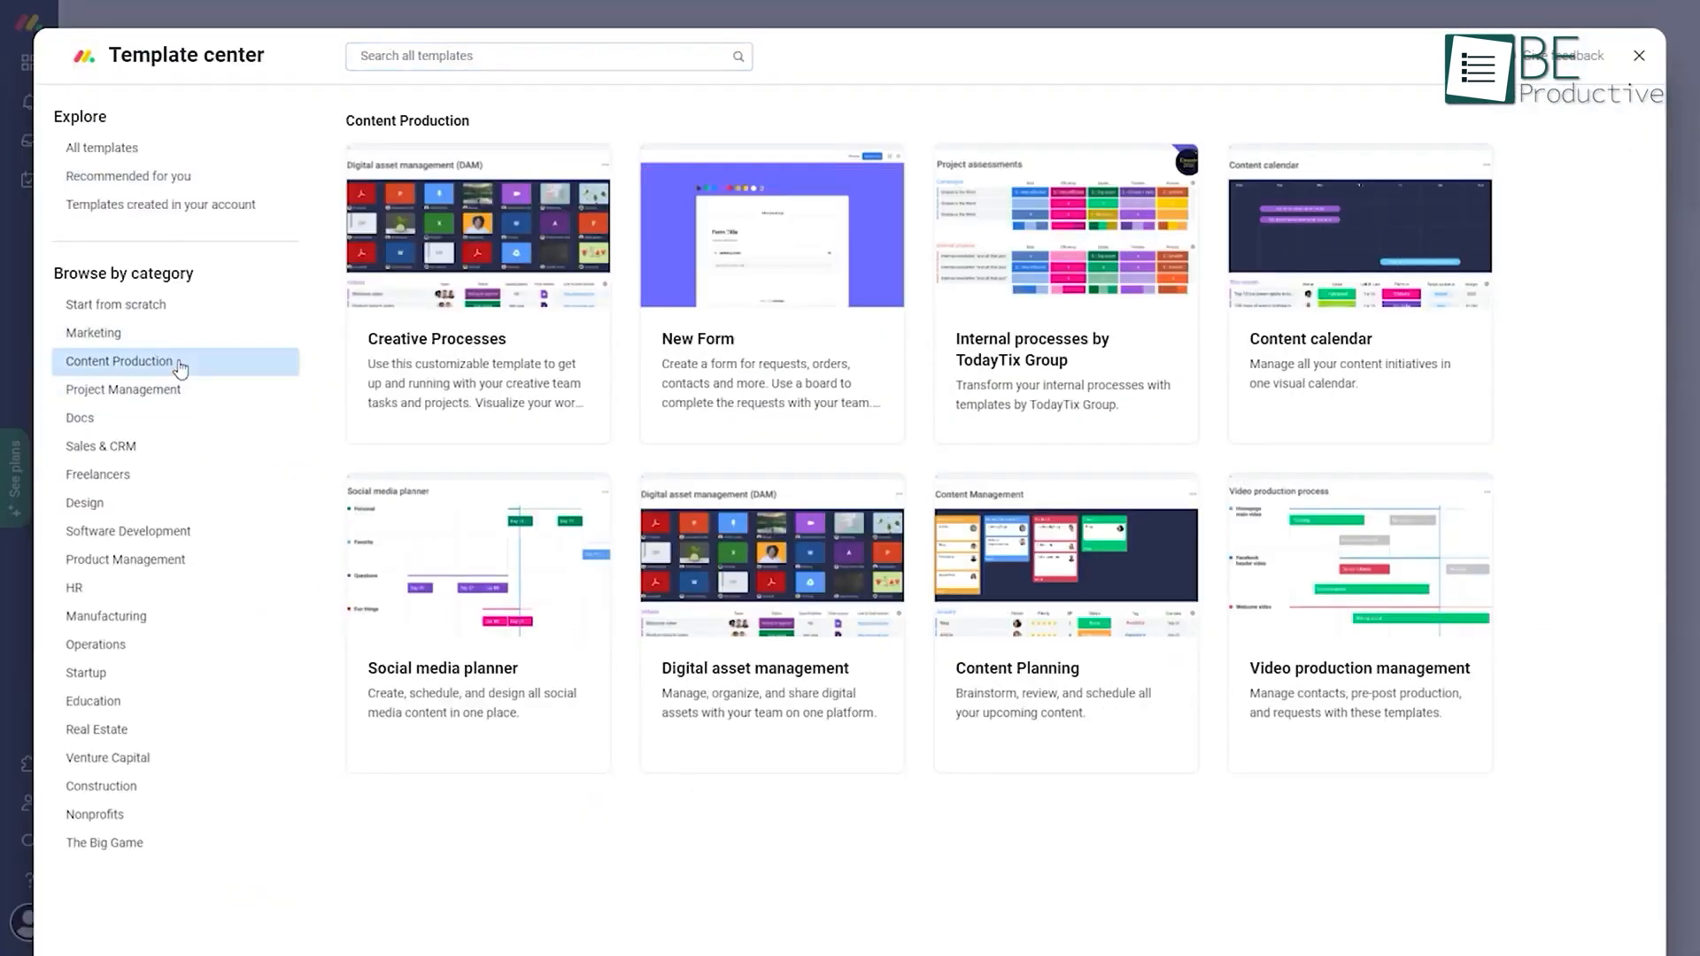
click(100, 446)
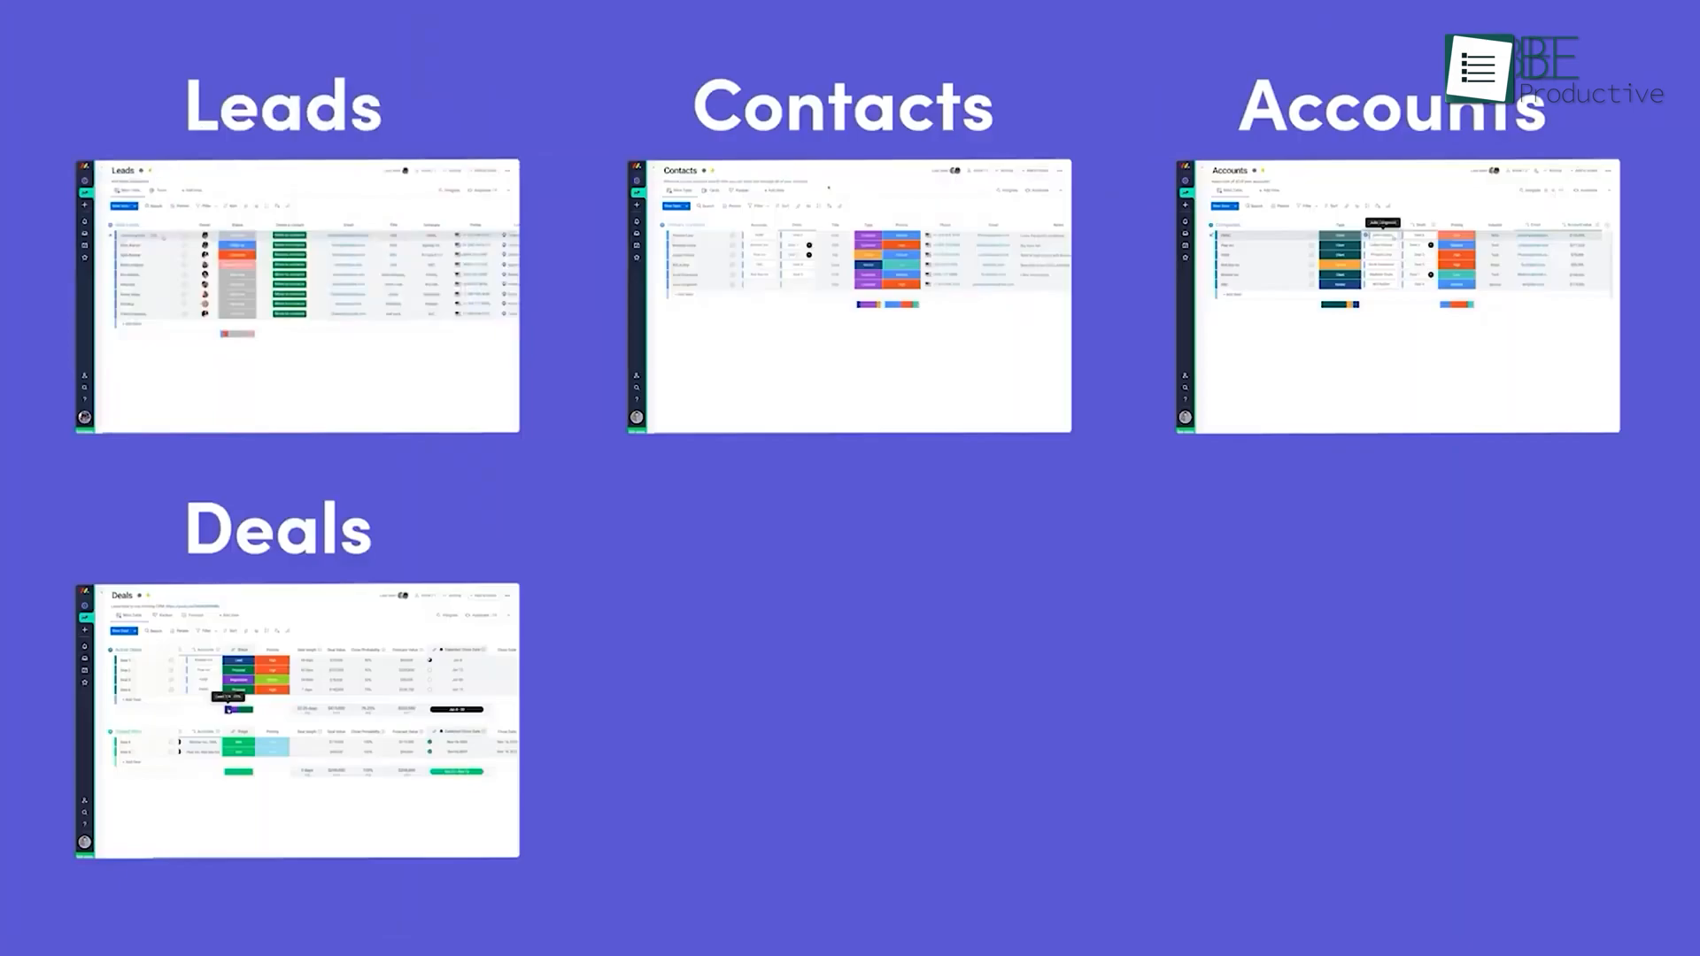
click(295, 717)
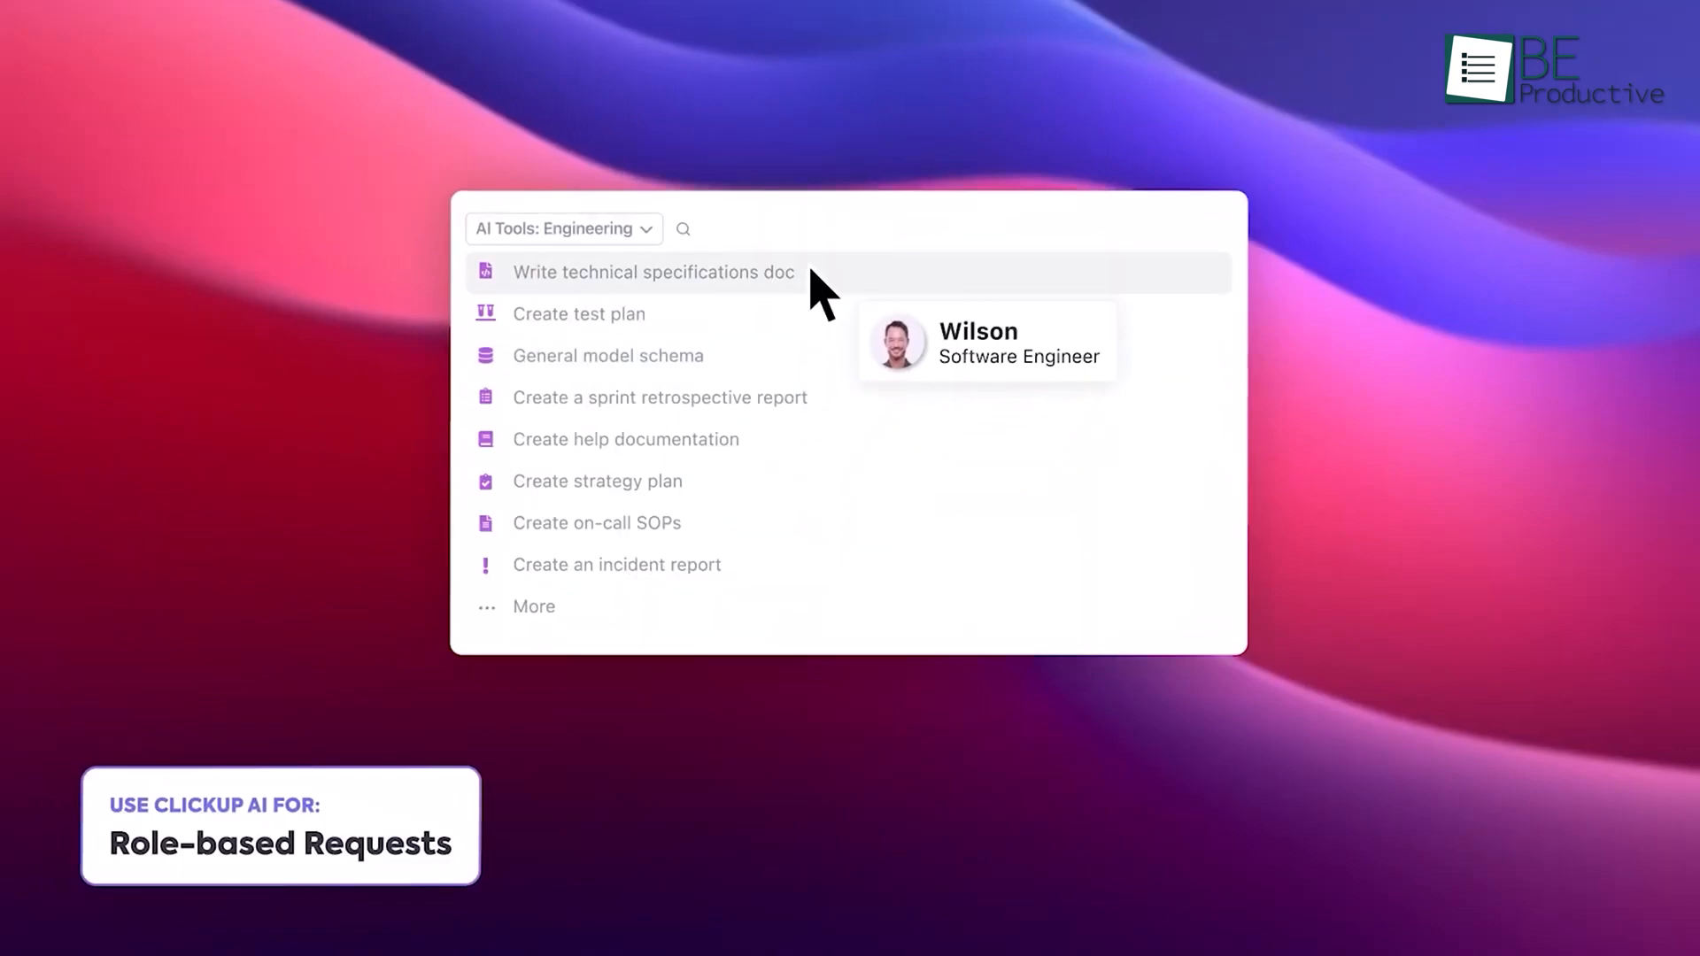
Start a 'Write technical specifications doc' AI request and fill in business requirements and systems involved.
click(652, 272)
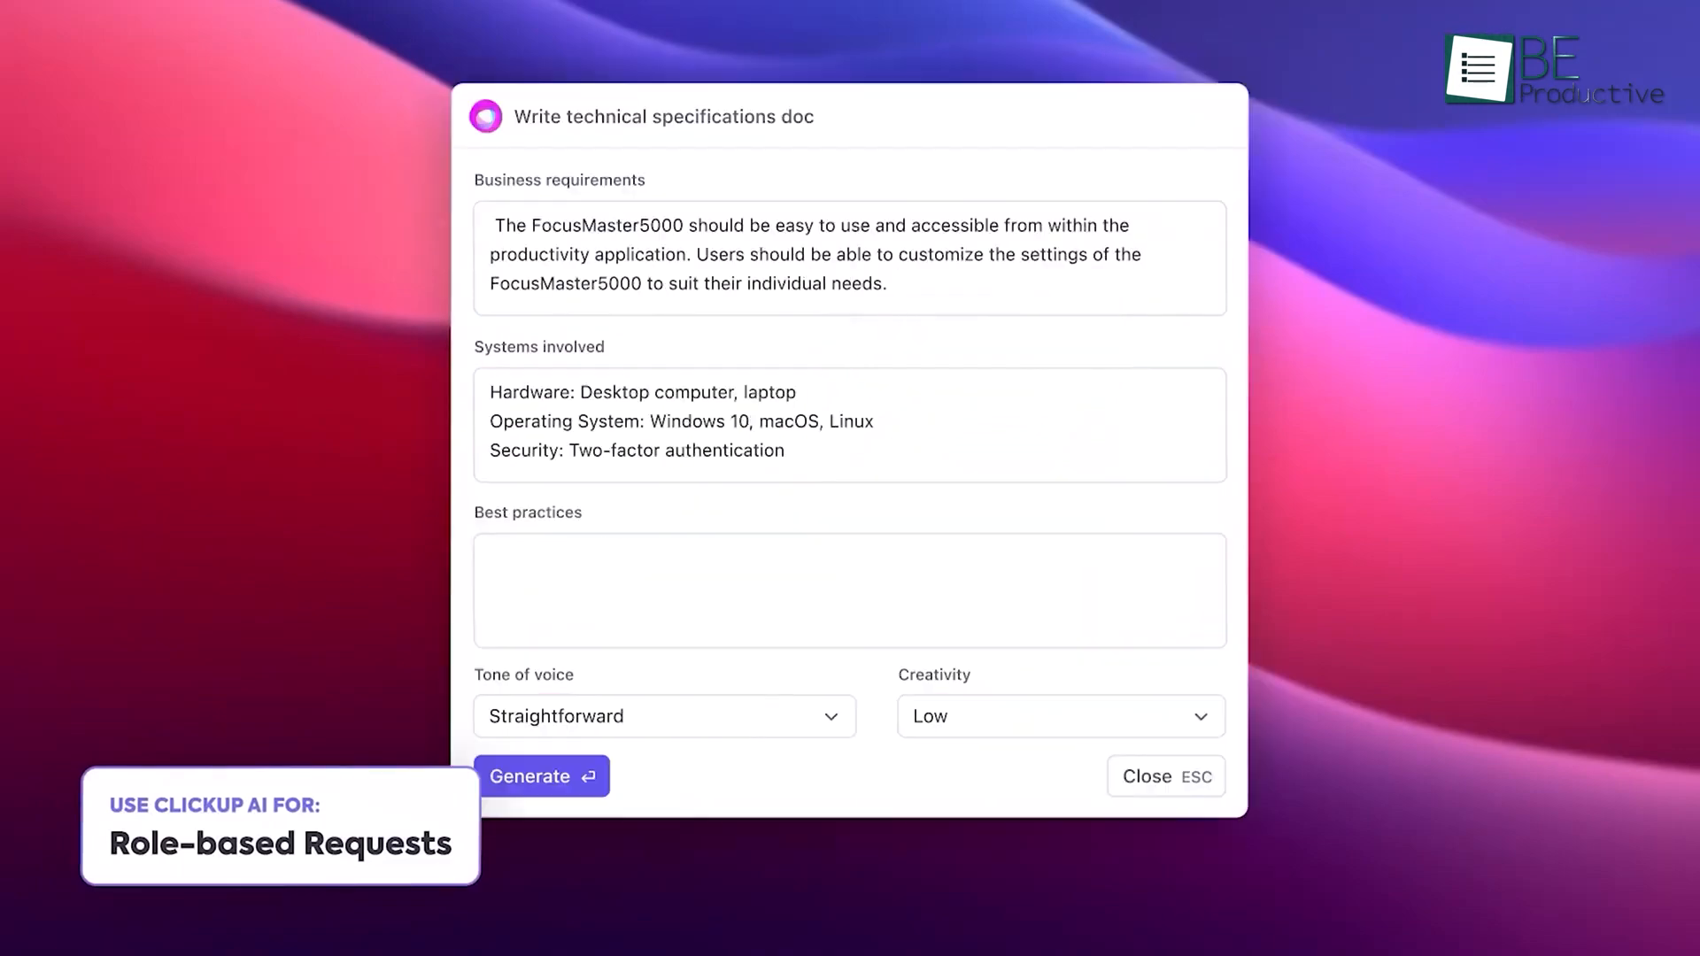
click(1165, 776)
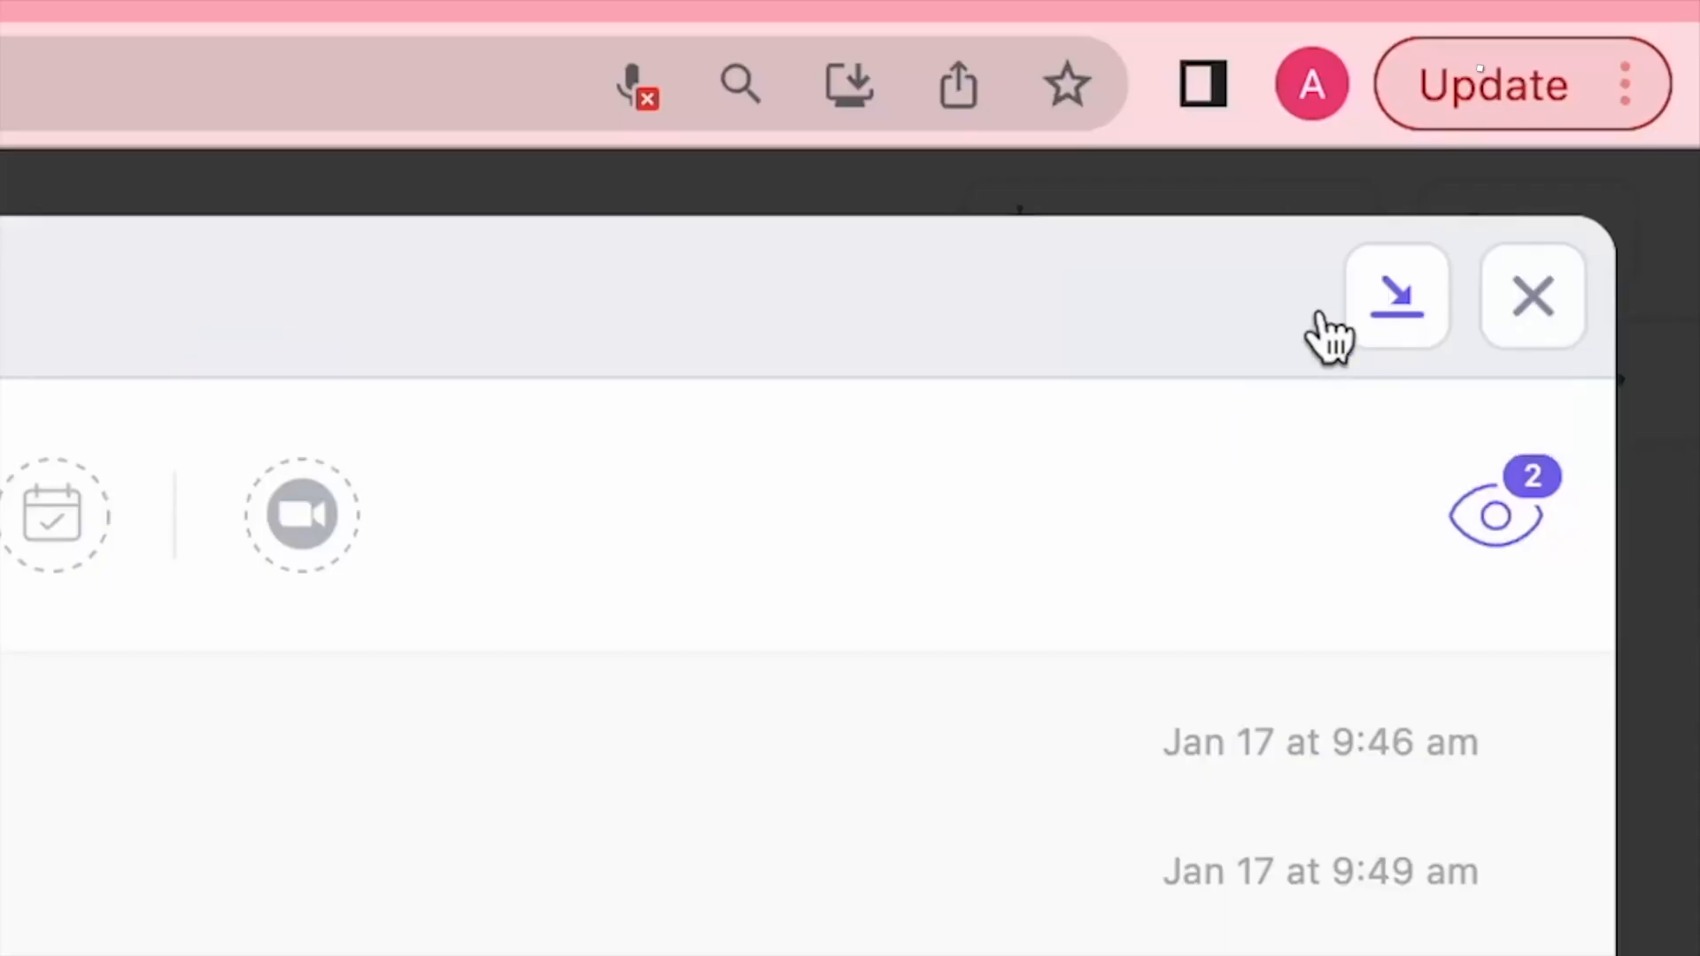
Minimize the task to the tray, pin Track Time in the quick tools list, and edit the Budget field settings.
click(1397, 295)
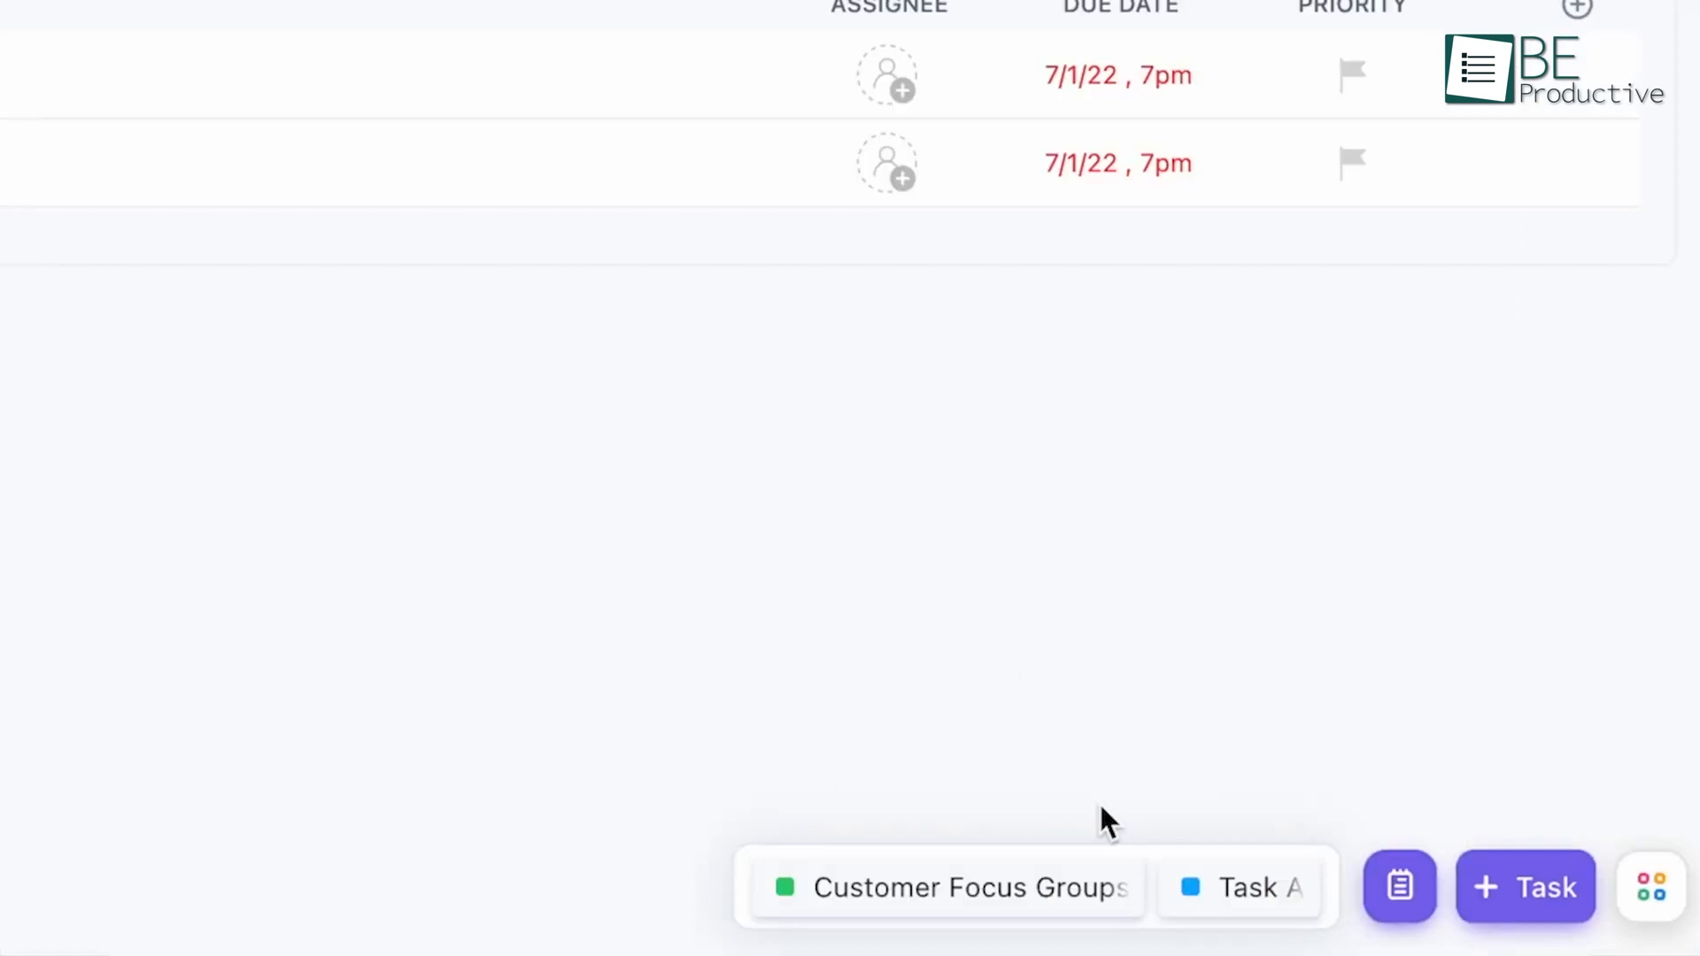
click(1650, 887)
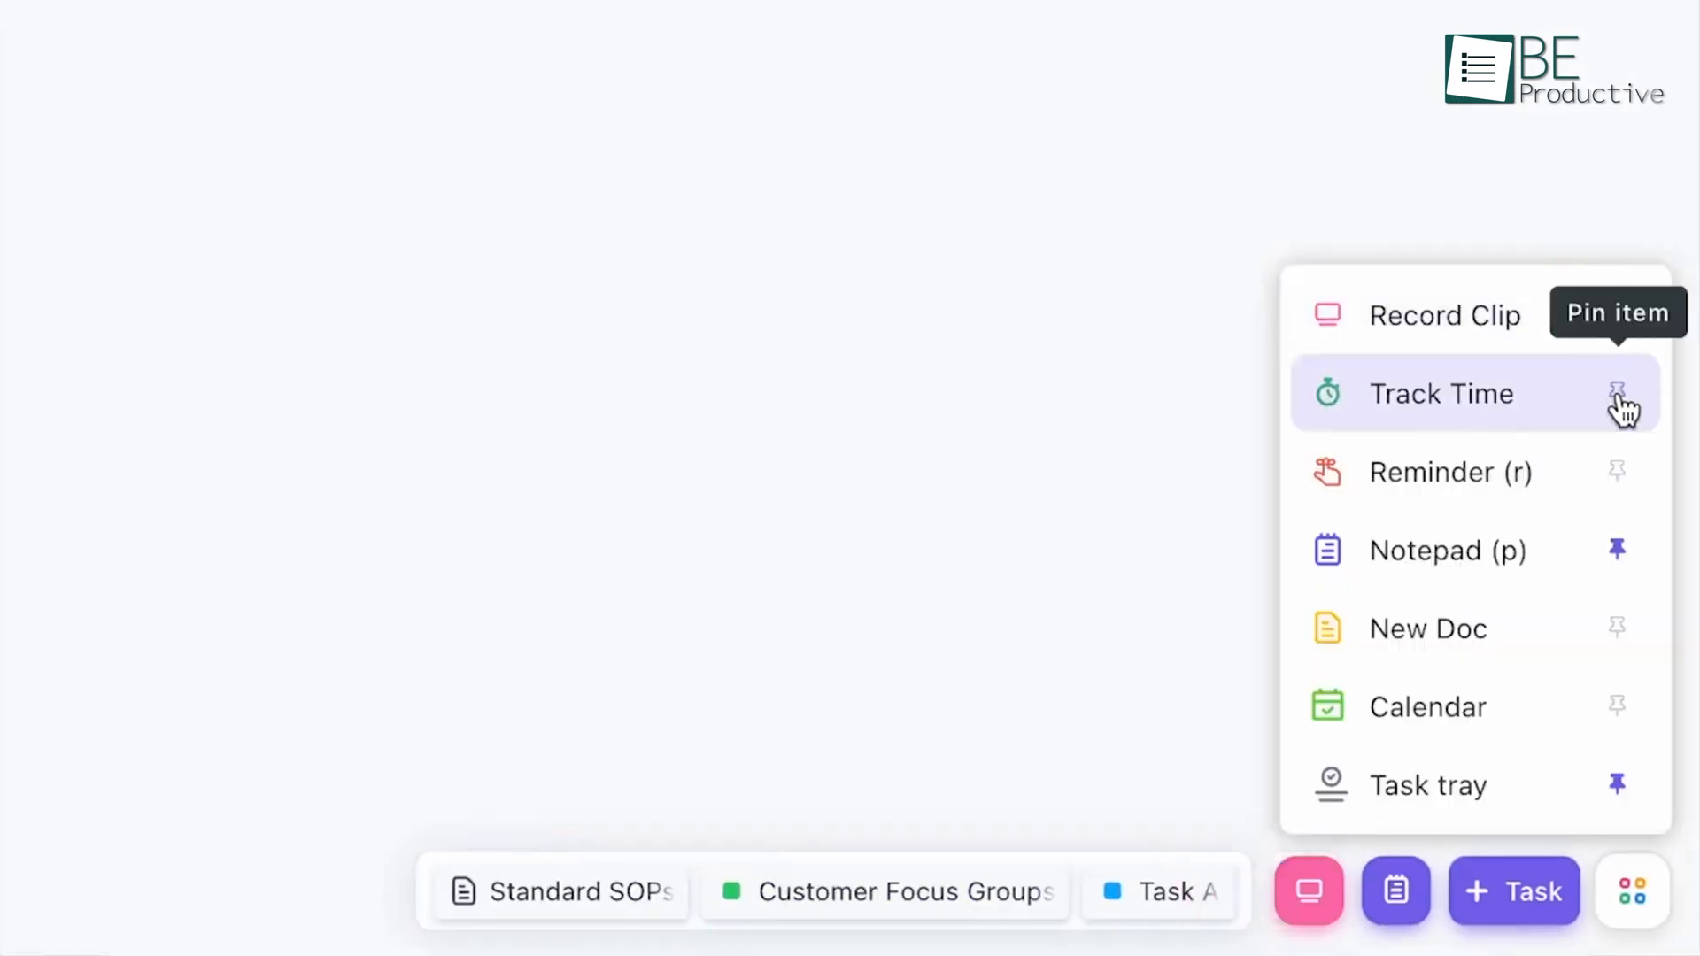
click(1617, 393)
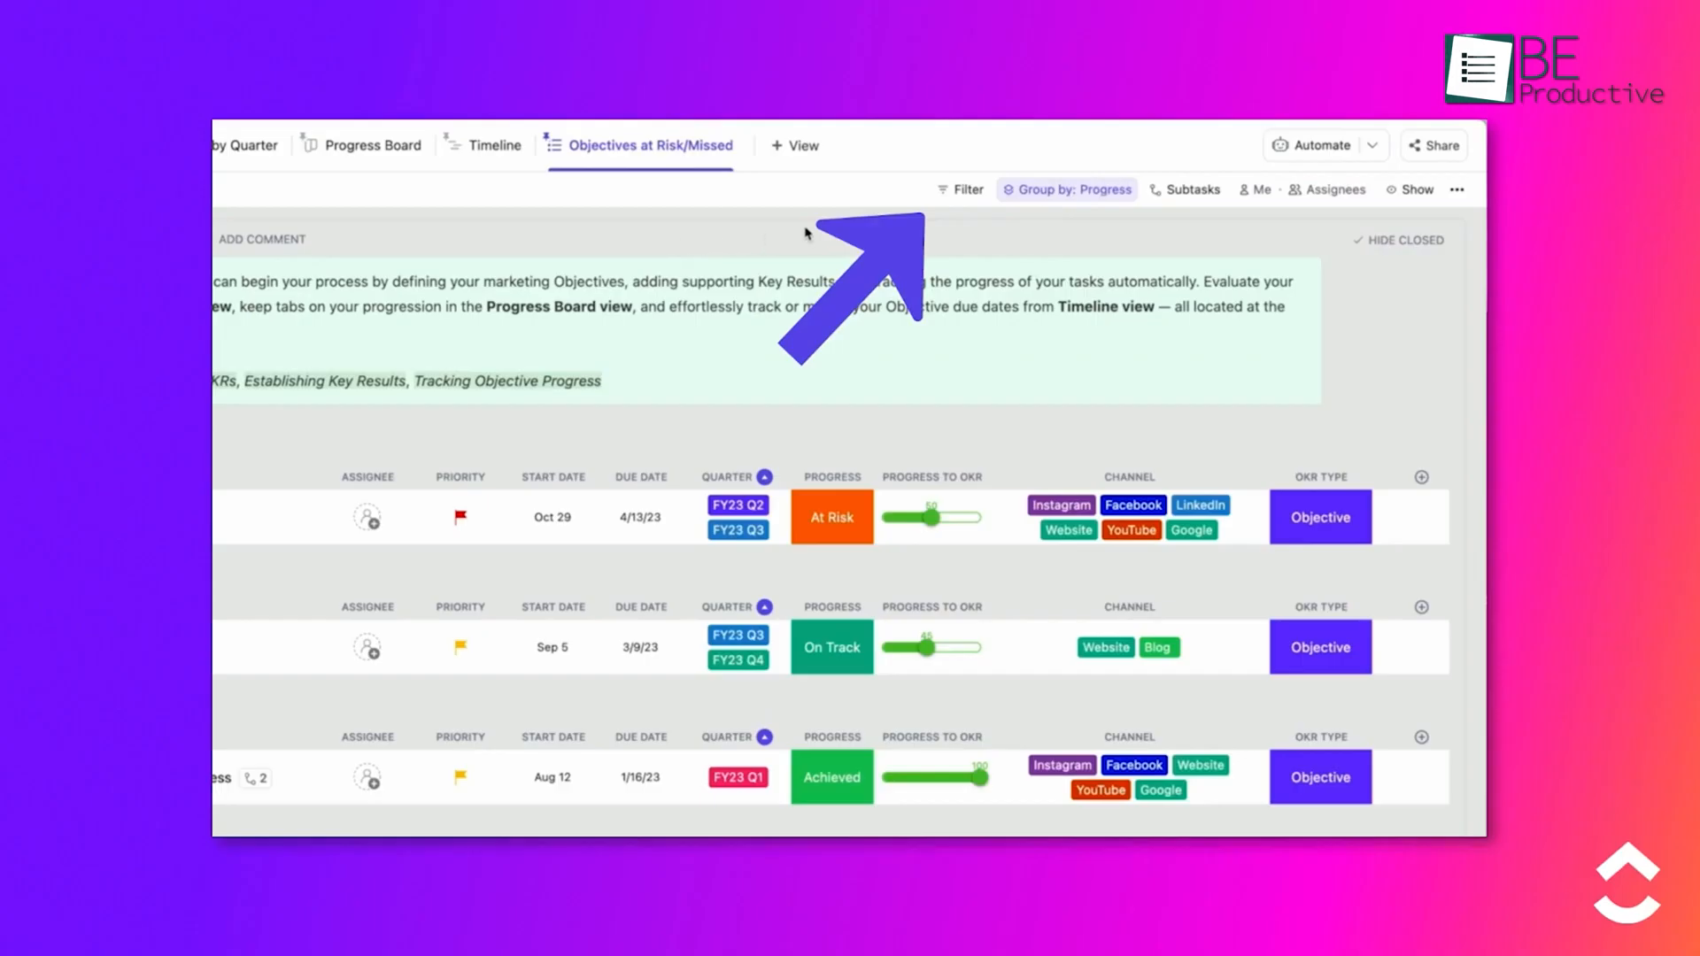
click(967, 190)
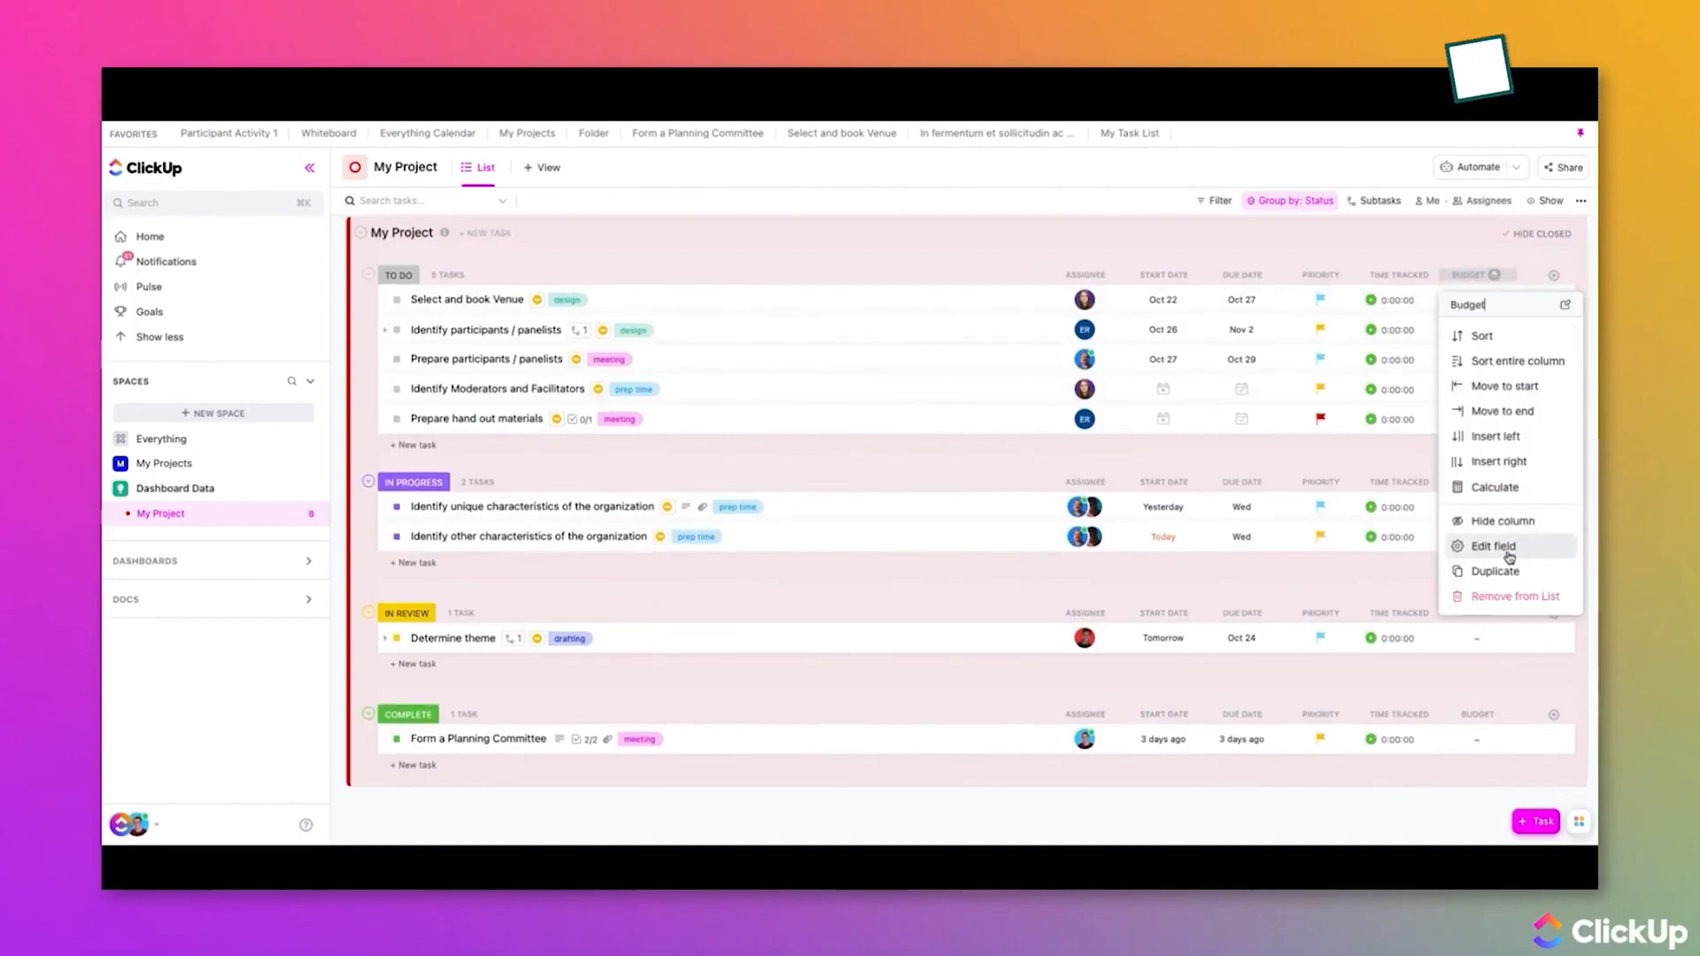
click(1493, 545)
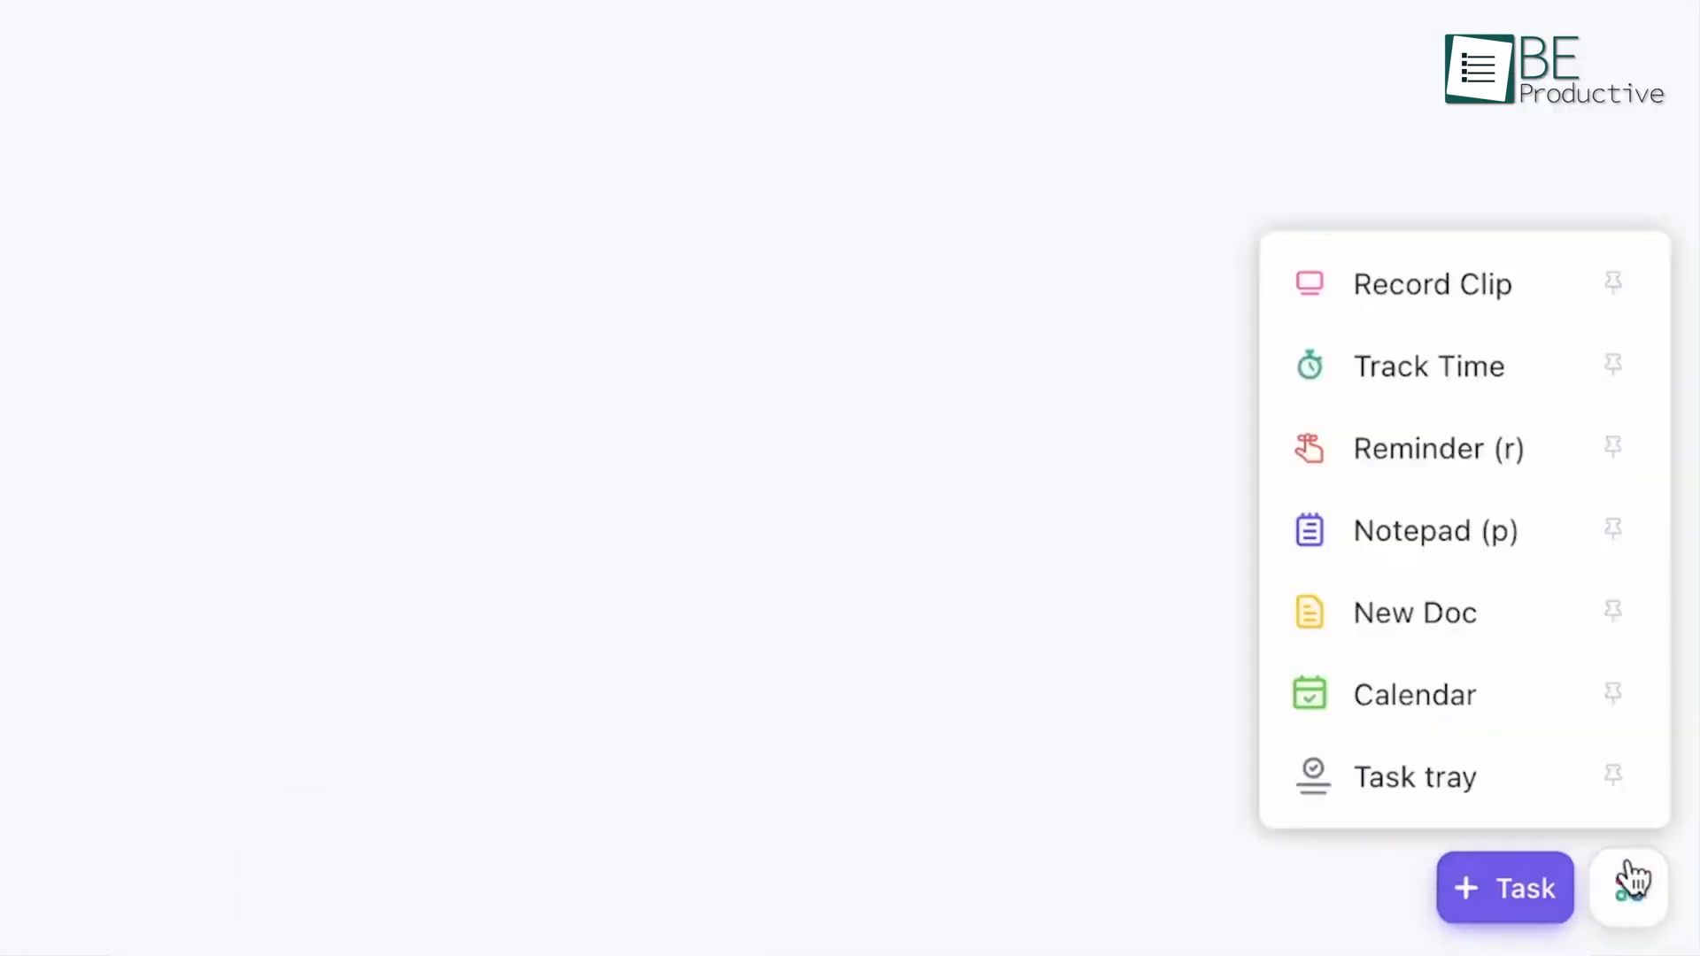
Open the 'Make This the Summer of You' task and start a Write with AI campaign-brief prompt.
click(1627, 887)
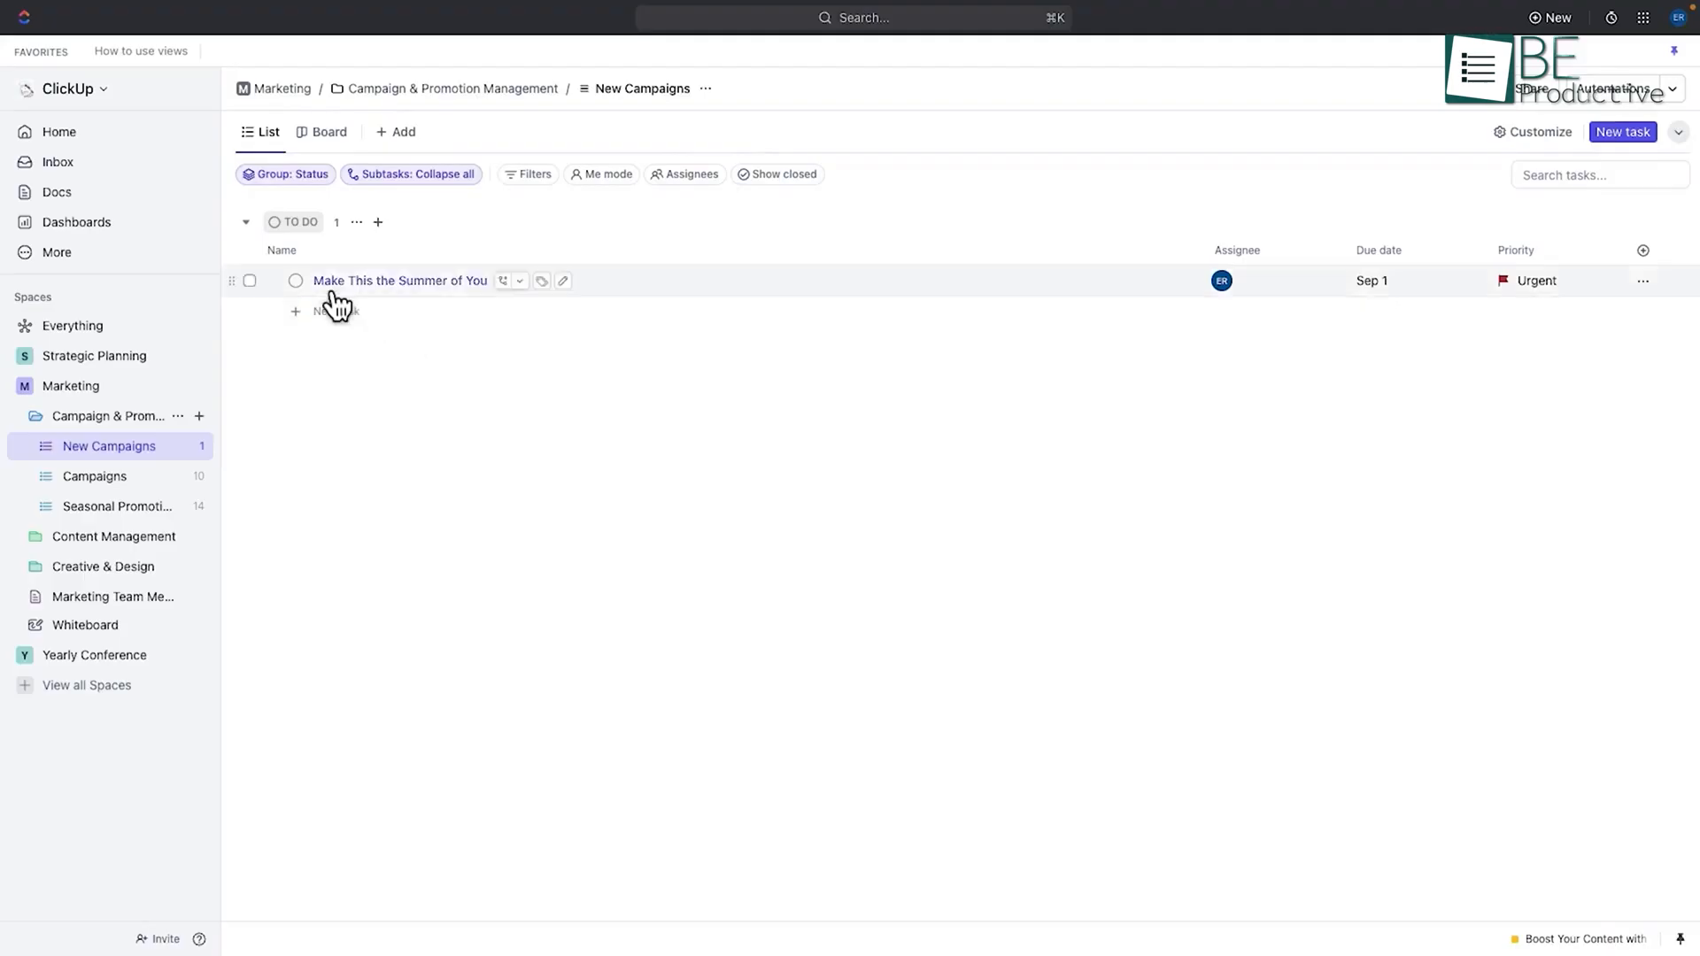
click(398, 280)
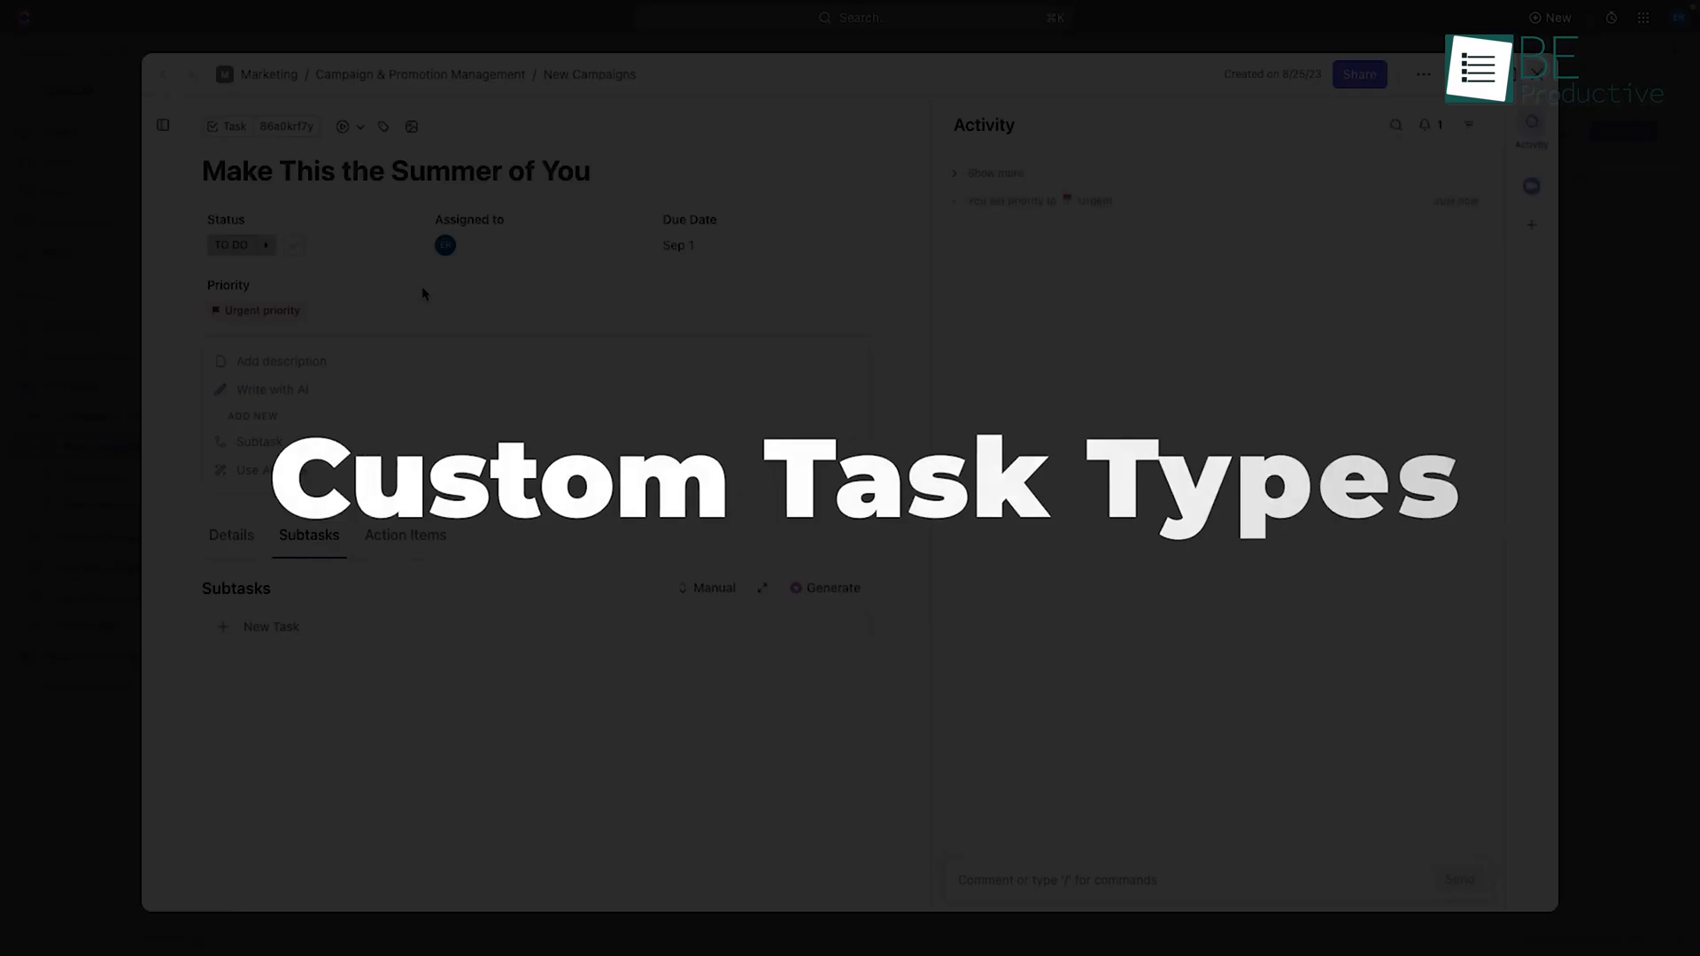
click(271, 389)
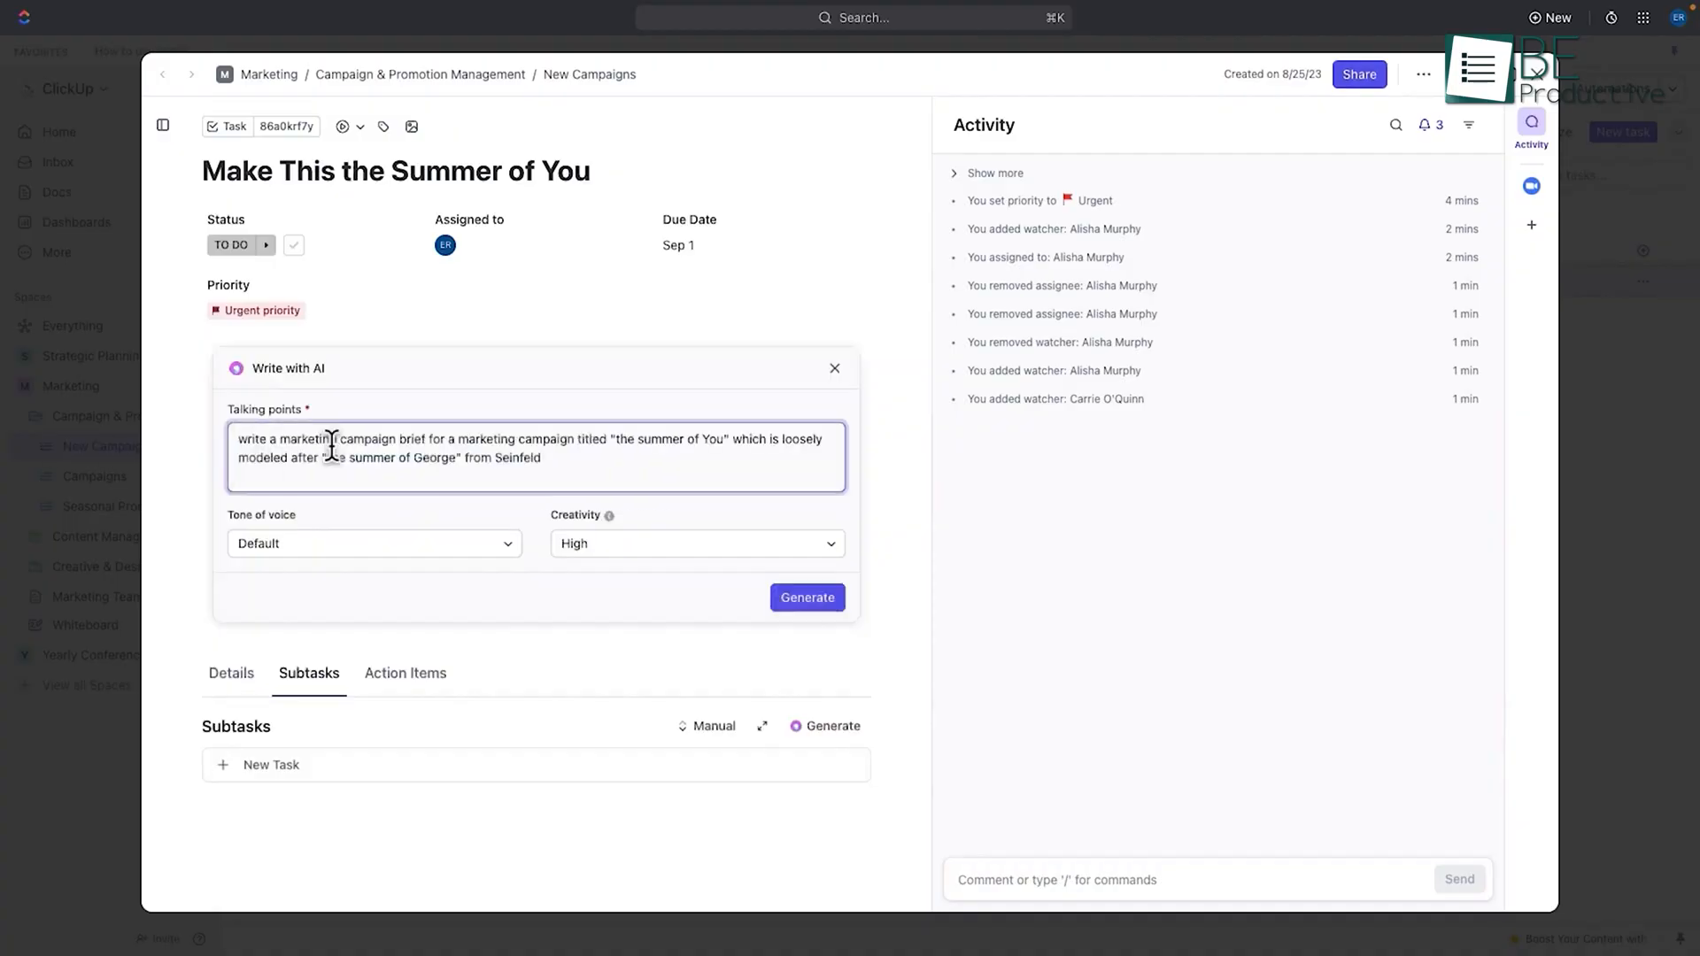